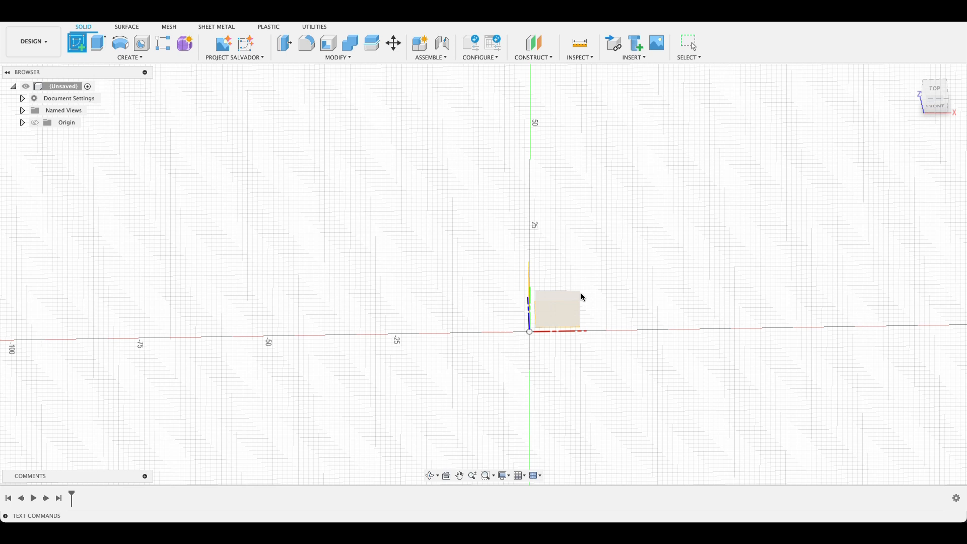
Sketch on the top plane a 50 mm centre-diameter circle at the origin
left_click(76, 42)
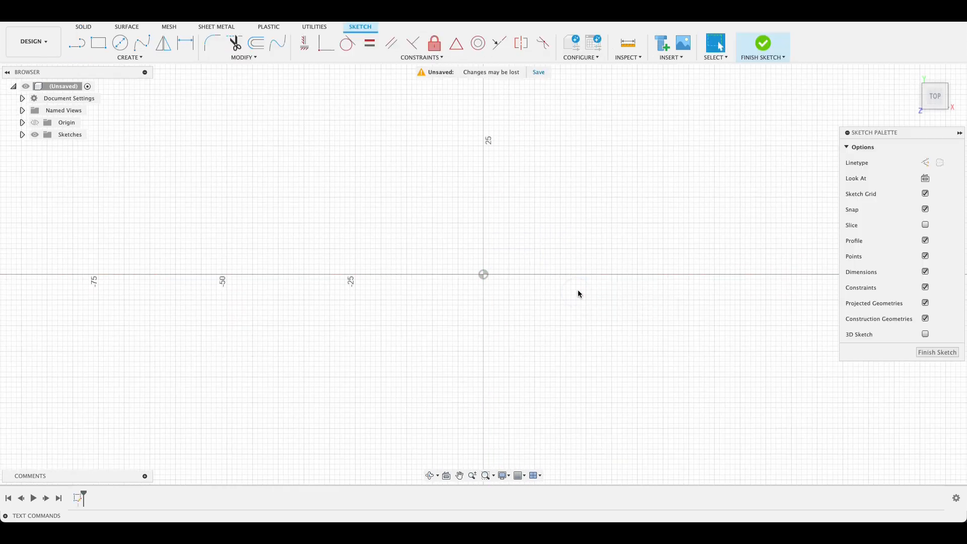
left_click(120, 42)
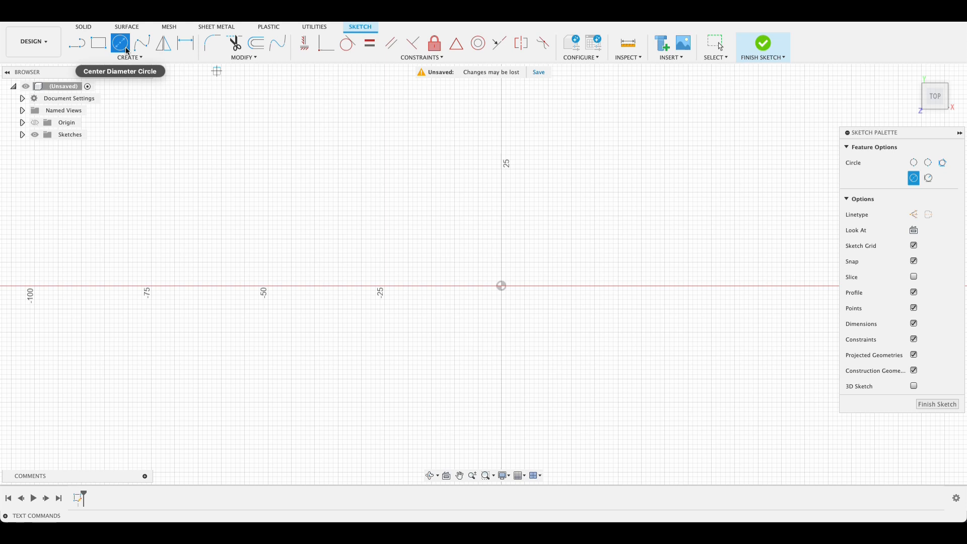
mouse_move(500, 290)
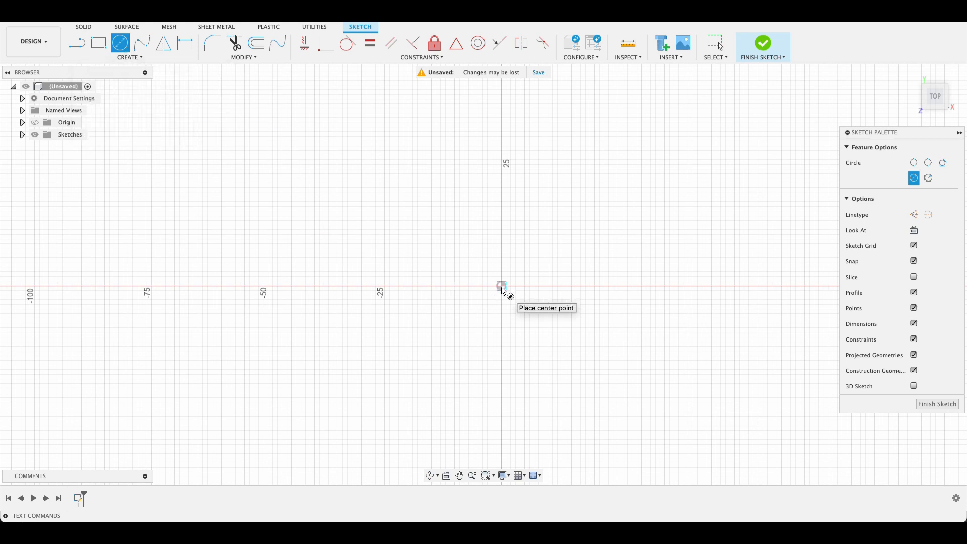
left_click(501, 285)
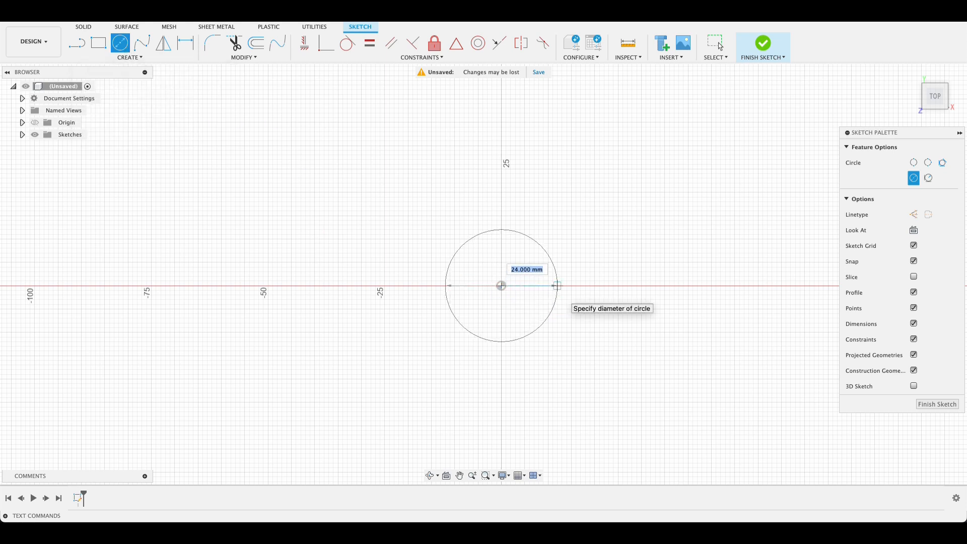
type("50")
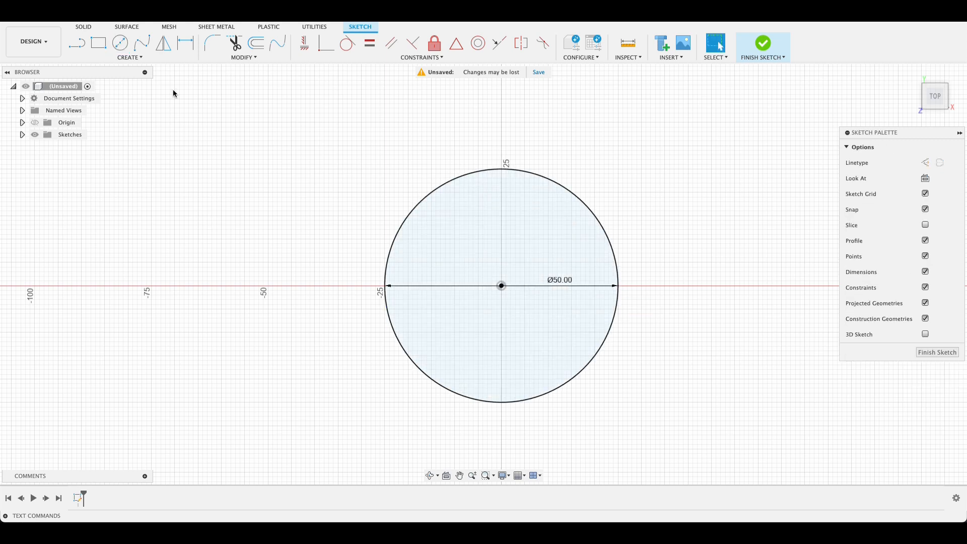
Draw a circumscribed hexagon at the circle's top point with 7 mm edge distance
left_click(128, 57)
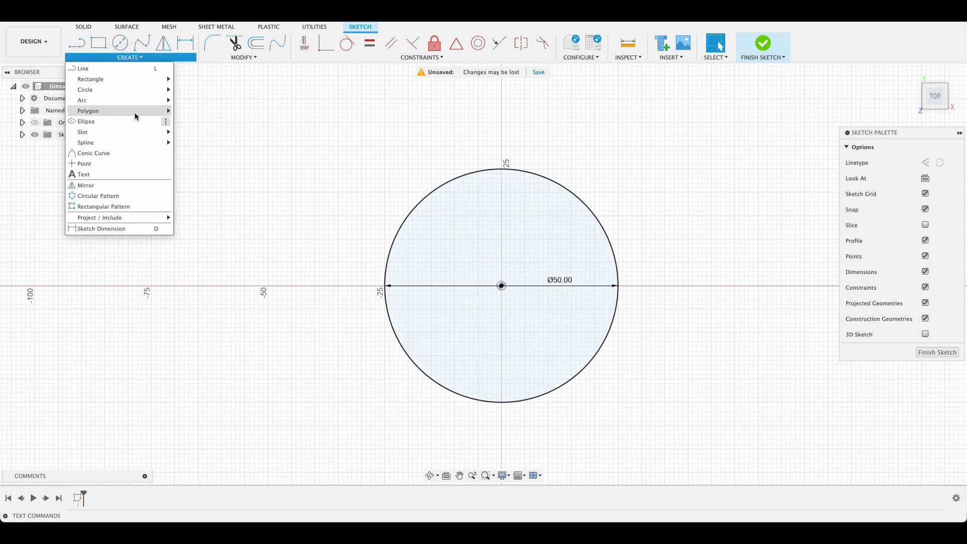
mouse_move(87, 110)
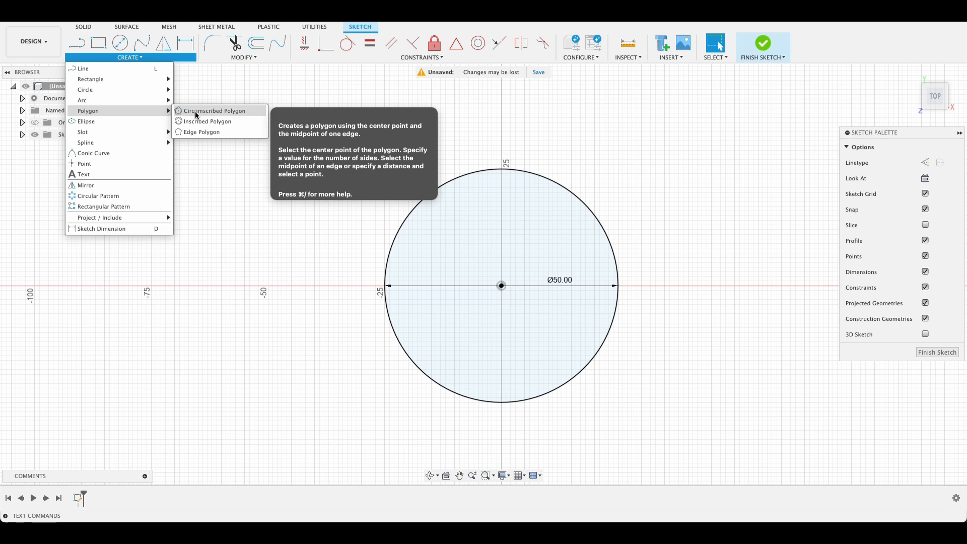
left_click(214, 110)
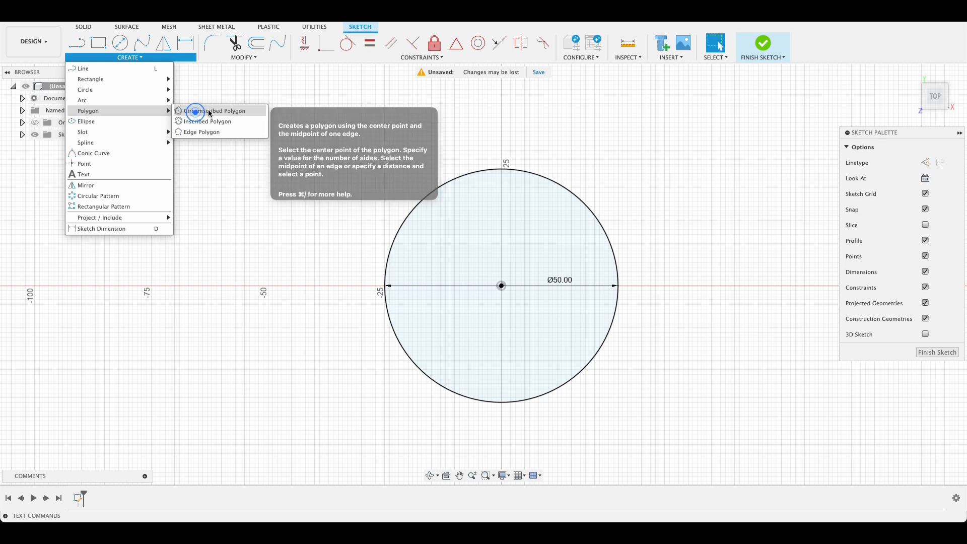
left_click(214, 111)
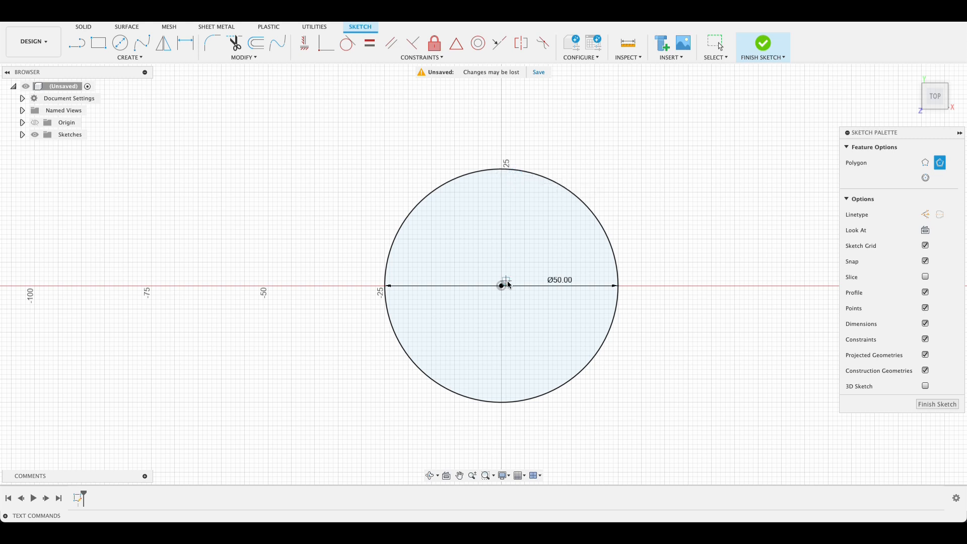
mouse_move(521, 172)
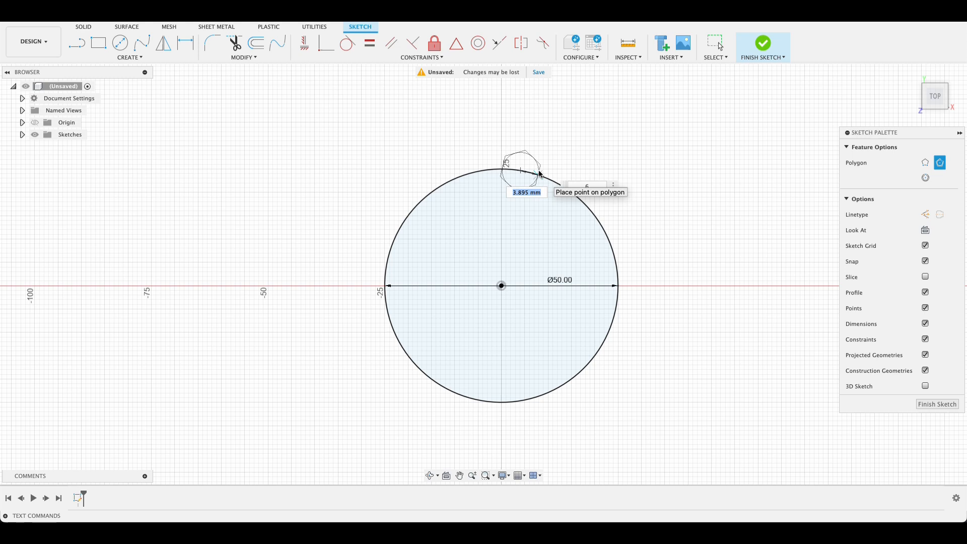
type("7")
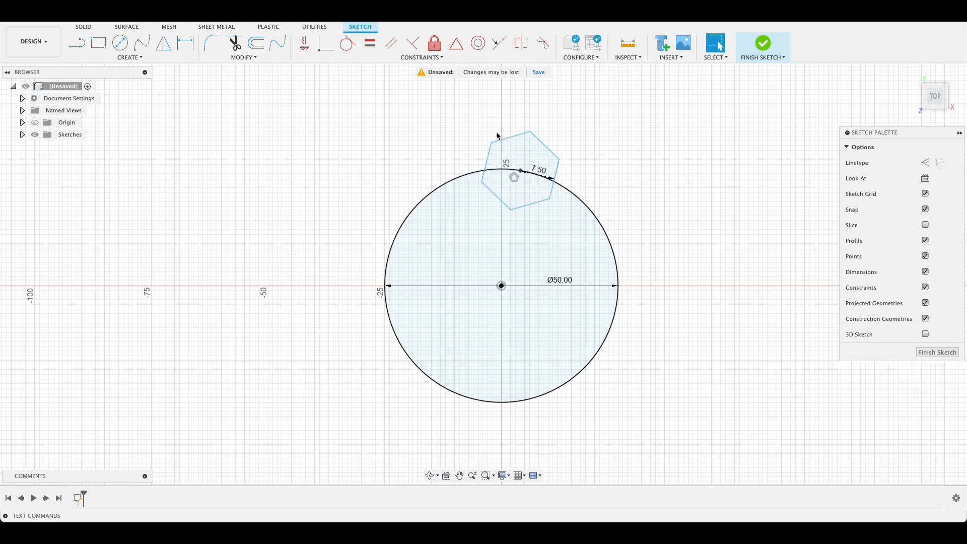
mouse_move(302, 42)
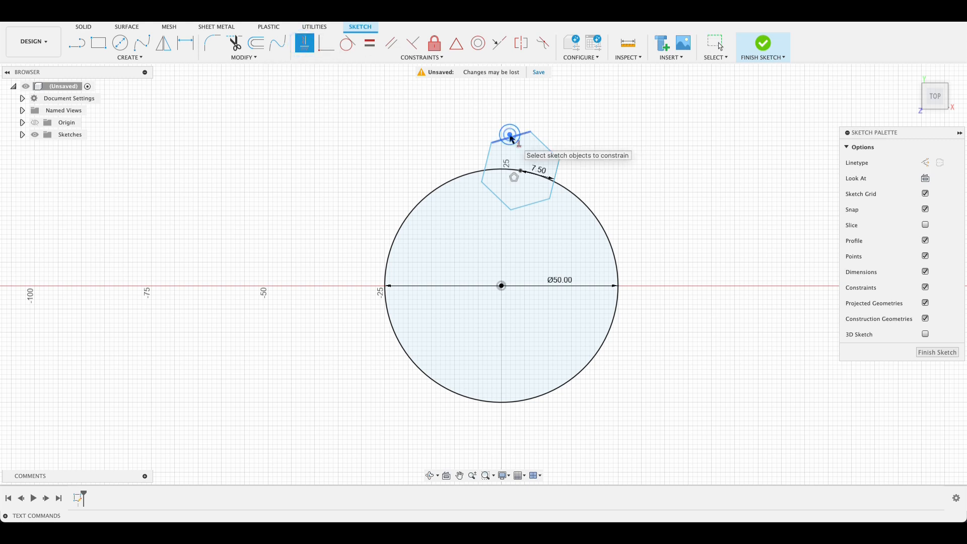
Constrain the hexagon's top edge horizontal and its centre to the circle's top point
left_click_drag(510, 135, 551, 143)
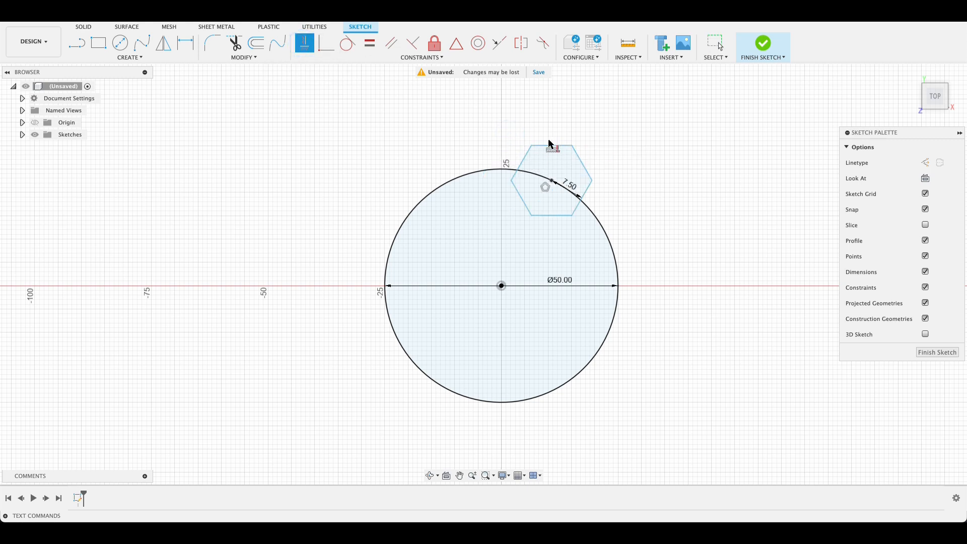
mouse_move(551, 184)
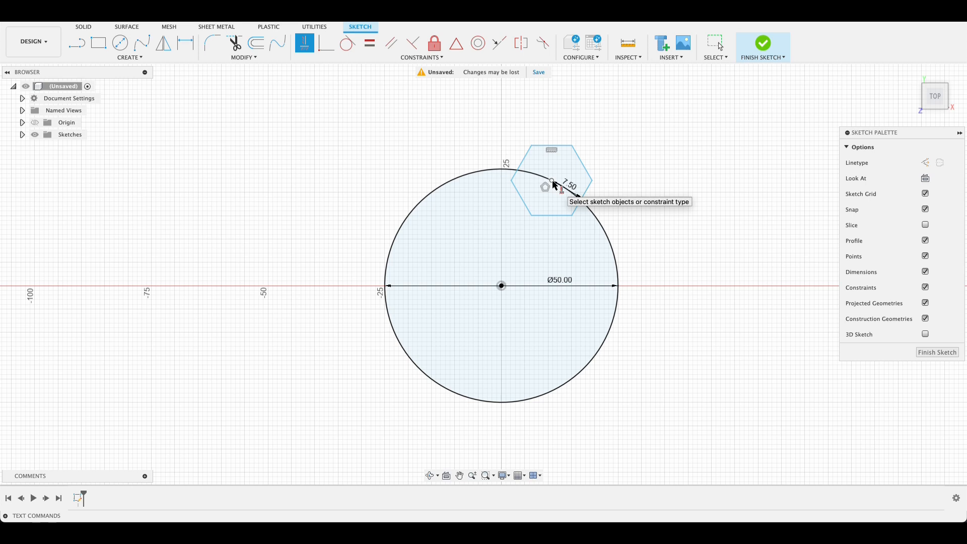
left_click(501, 285)
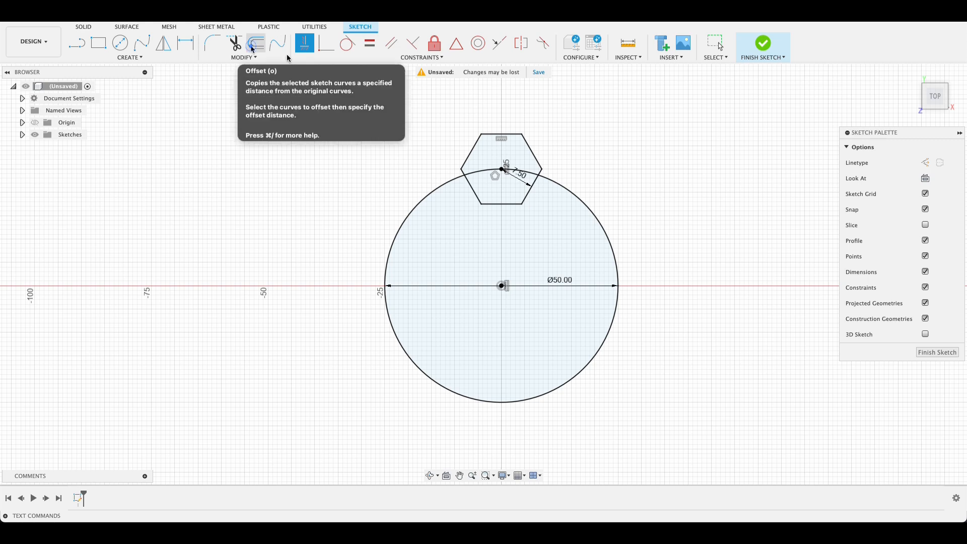
Offset the hexagon 2 mm outward to form a thin hexagonal wall
left_click(255, 43)
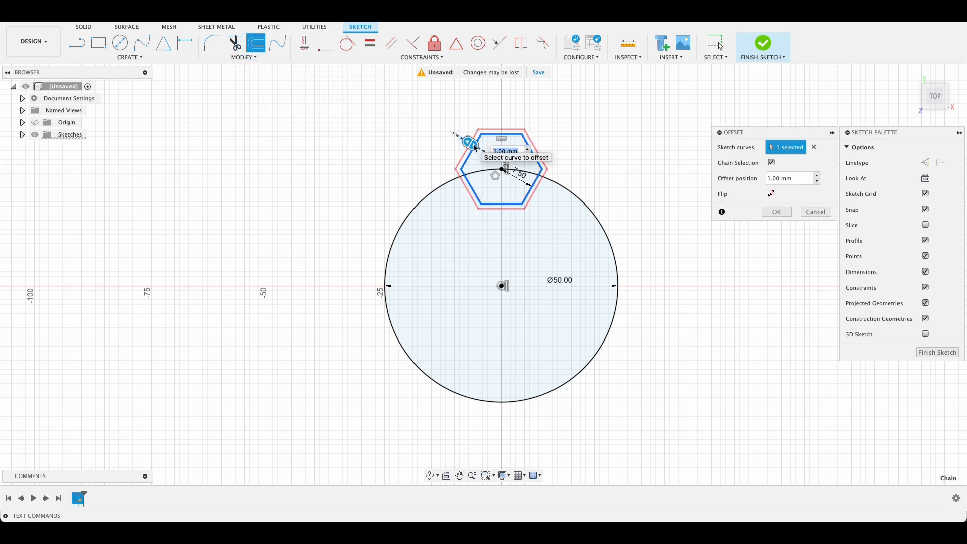
type("2")
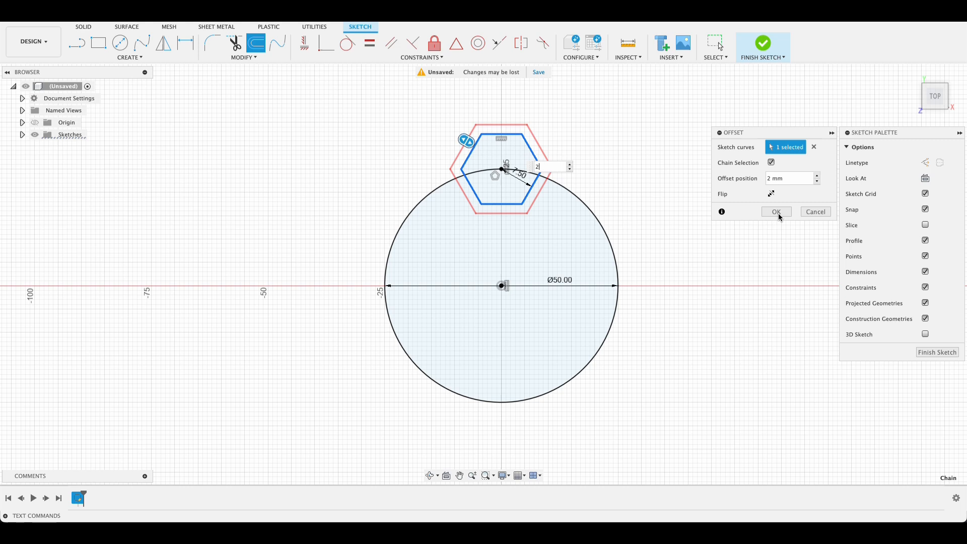
left_click(775, 211)
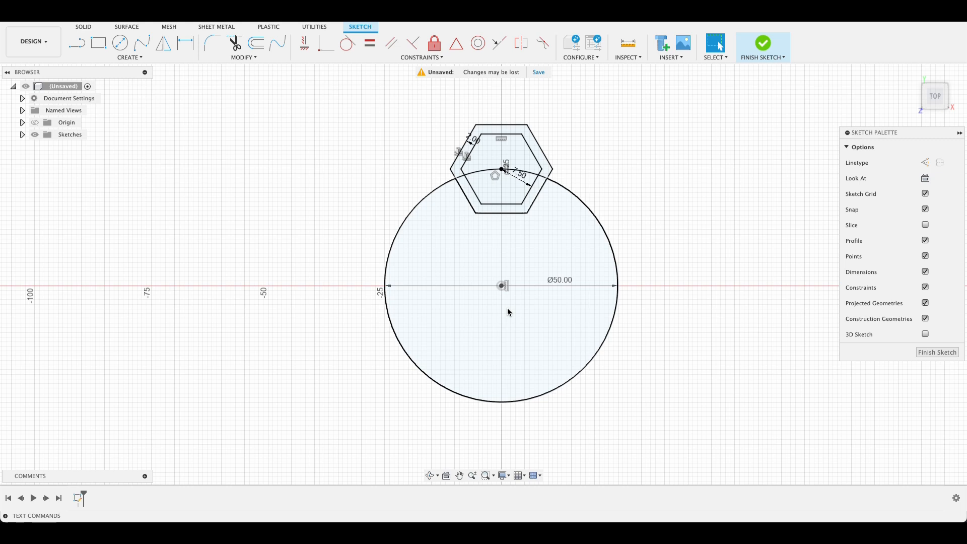
mouse_move(441, 222)
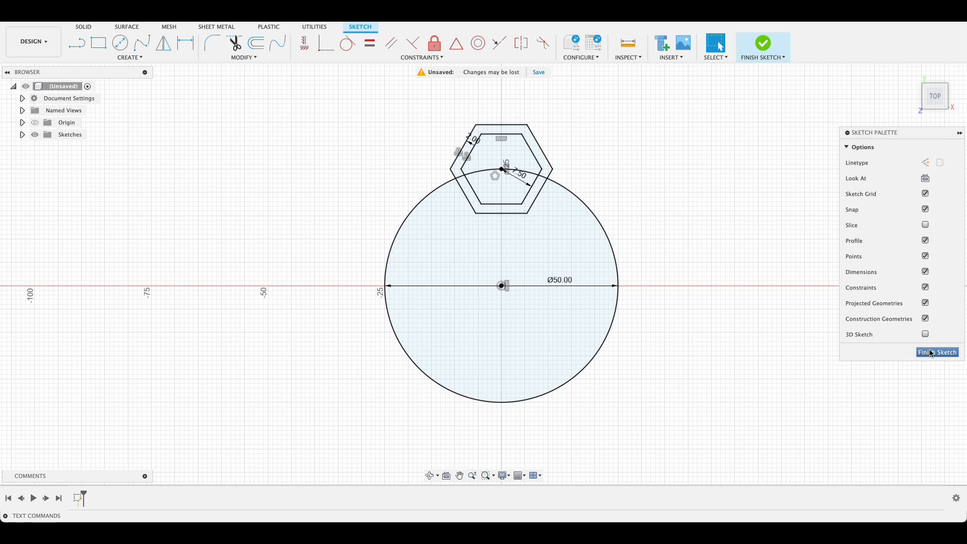
Finish the sketch and extrude the hexagonal ring 80 mm into a hollow tube
left_click(936, 351)
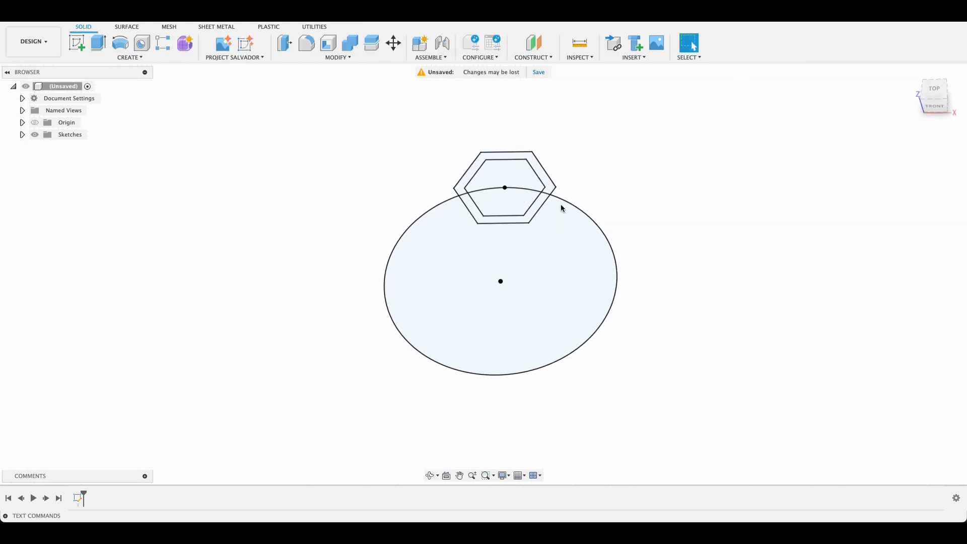
mouse_move(99, 43)
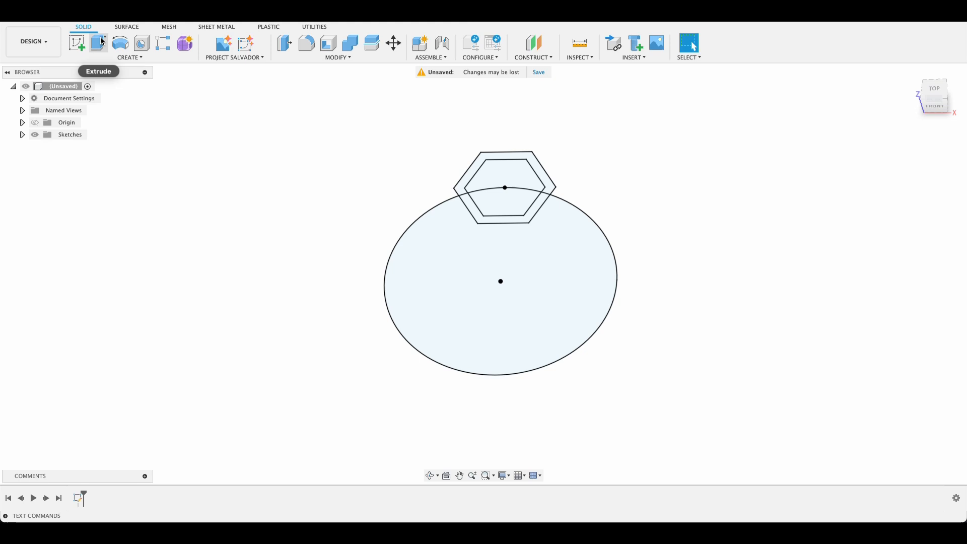
left_click(98, 44)
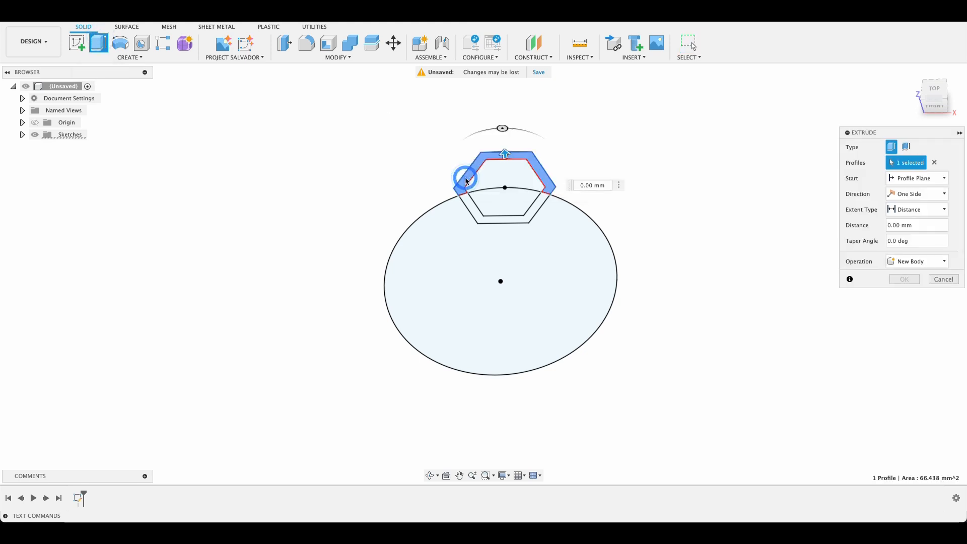
left_click(503, 210)
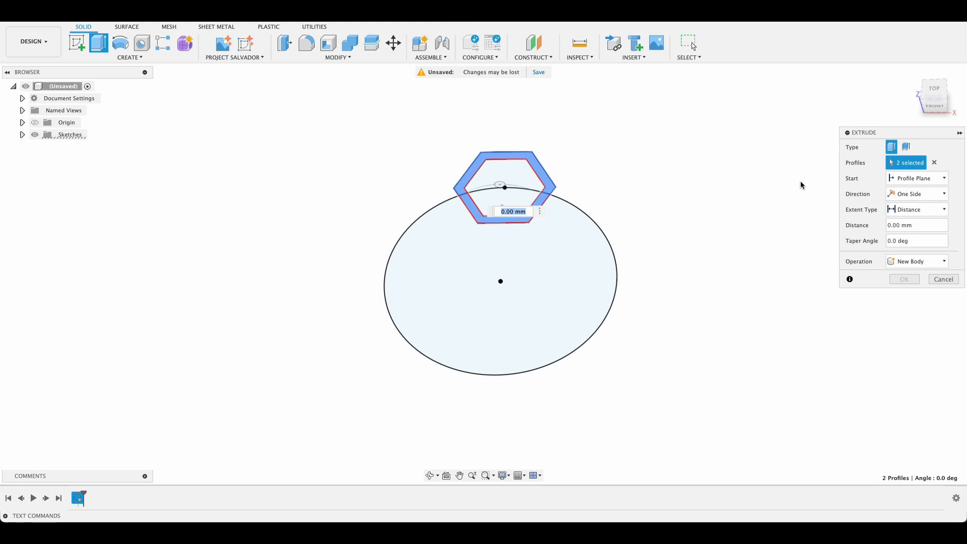
type("80")
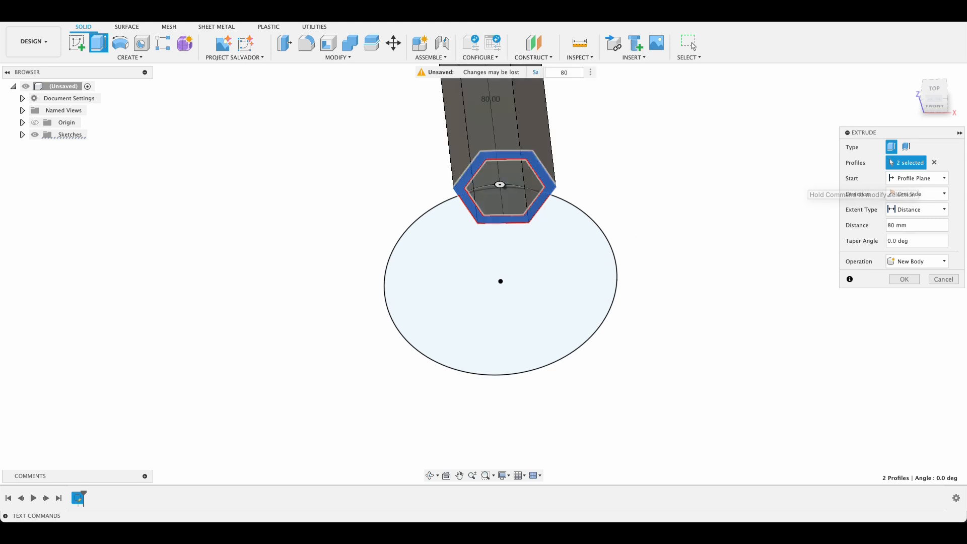
left_click(903, 278)
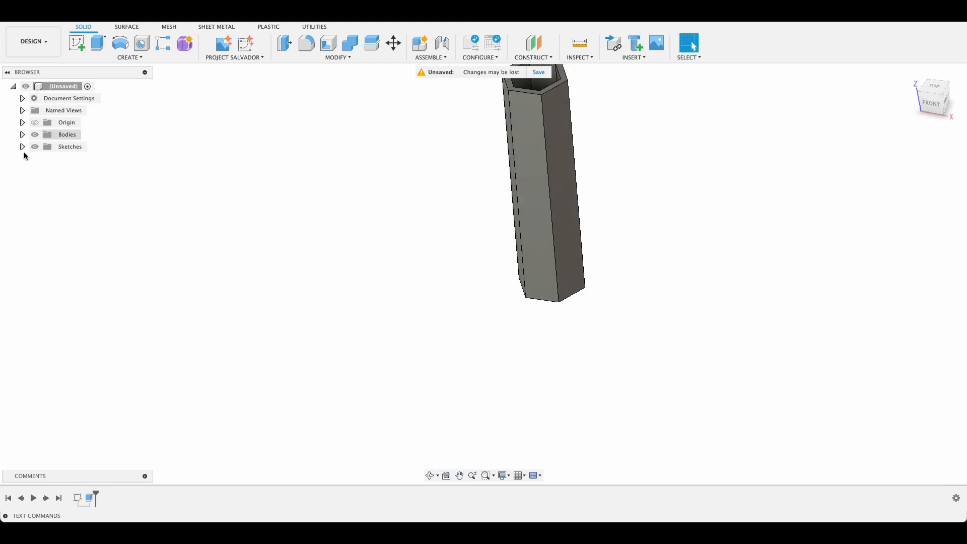
Show Sketch1's circle beneath the tube and bring up the pattern features
left_click(42, 159)
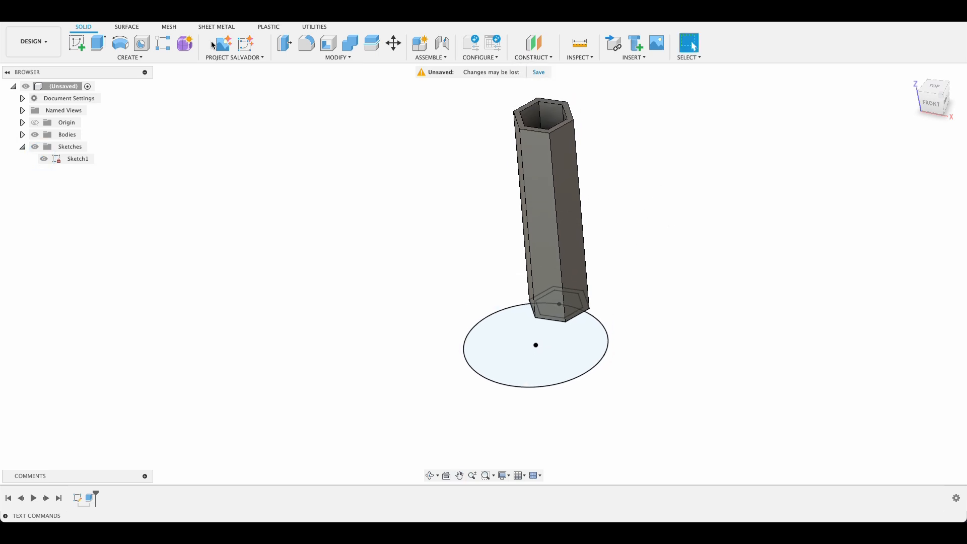
mouse_move(77, 43)
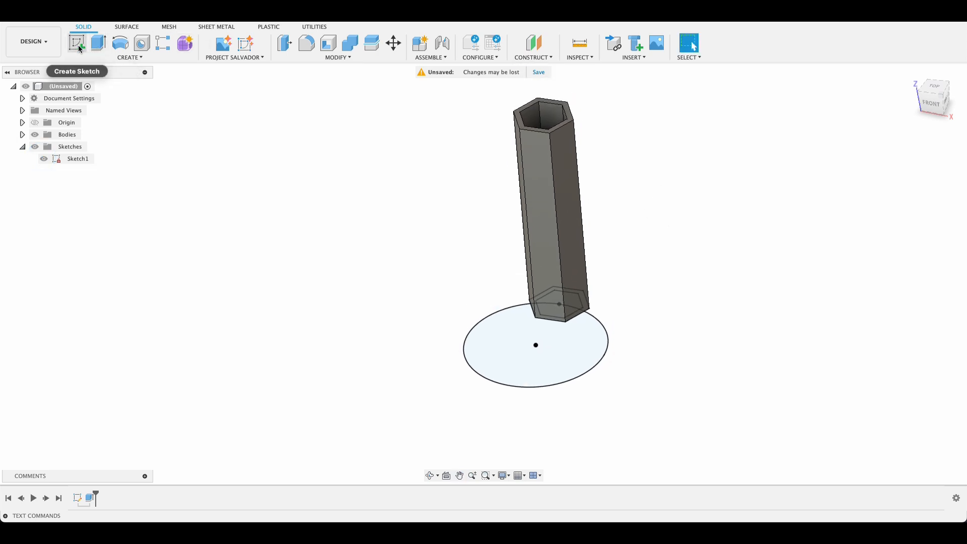
left_click(128, 57)
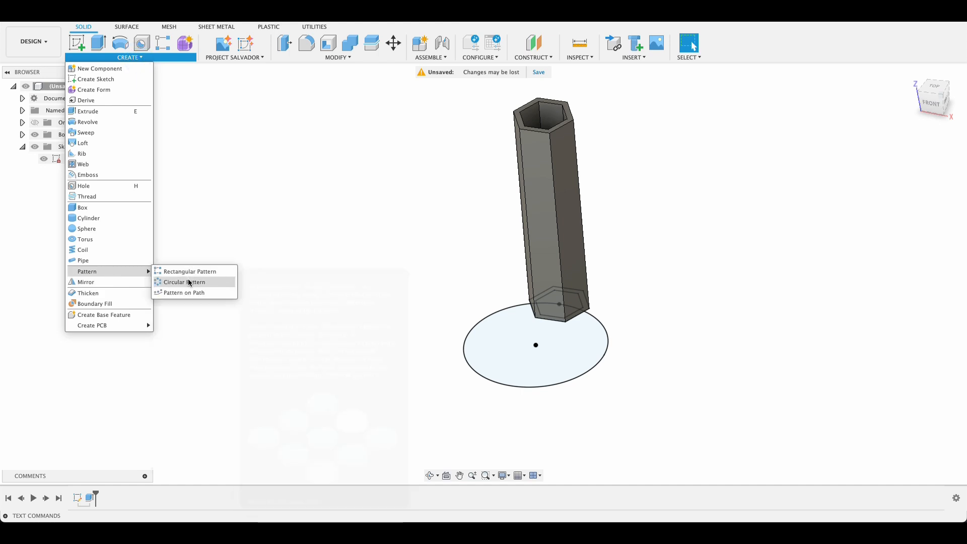
Circular-pattern the tube body around the circle's axis with quantity 8
left_click(184, 282)
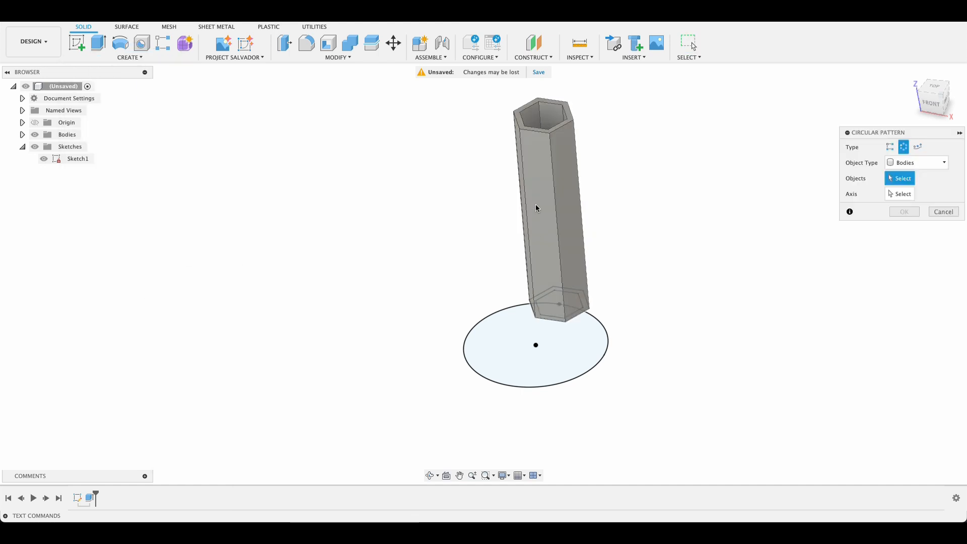
left_click(549, 210)
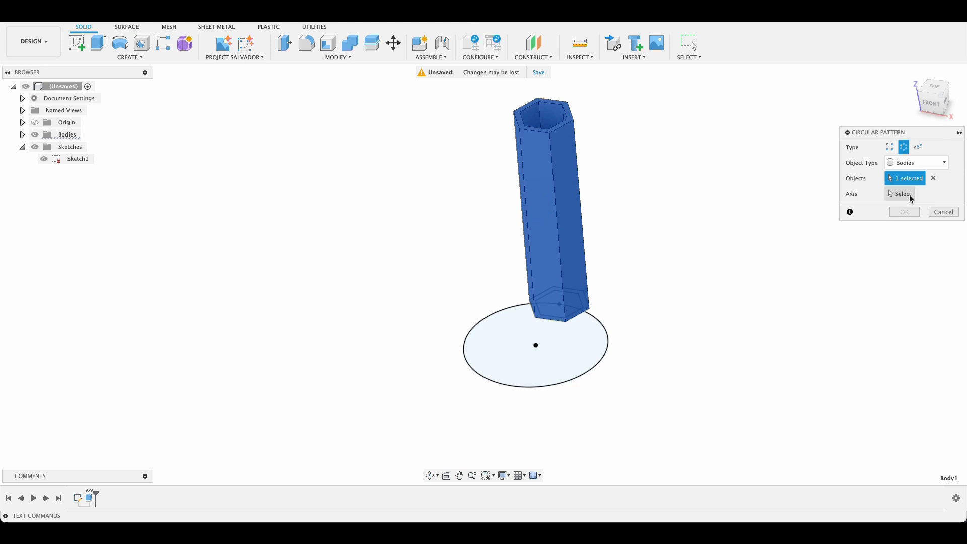
left_click(535, 344)
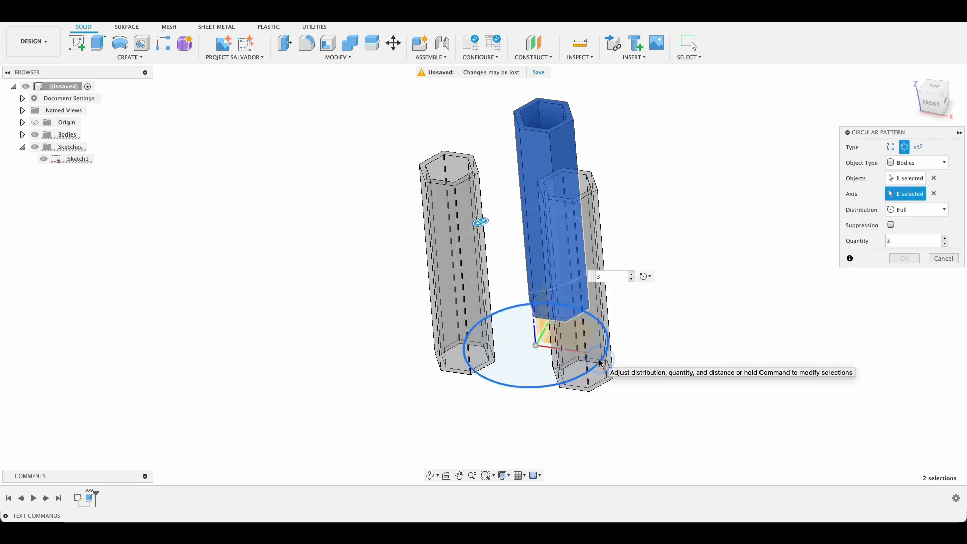
left_click(694, 289)
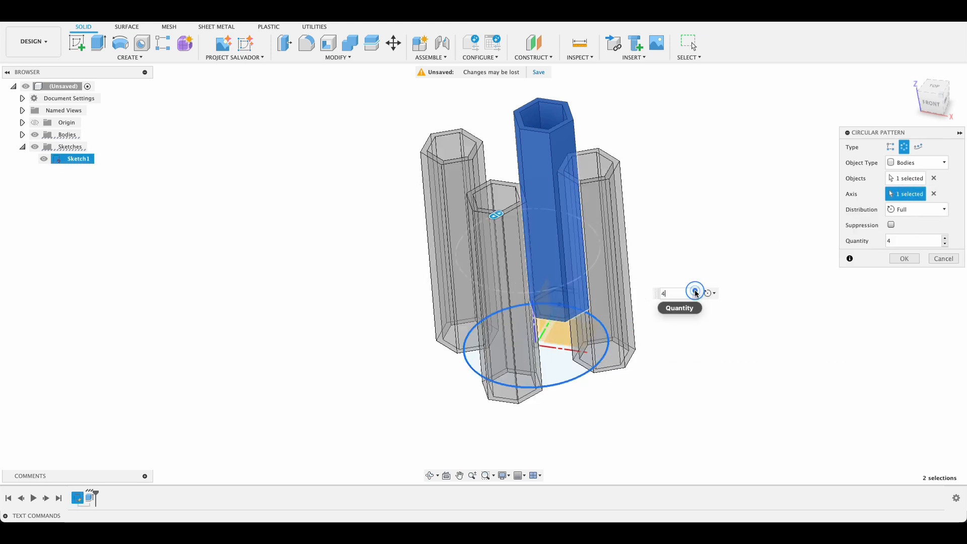
left_click(694, 290)
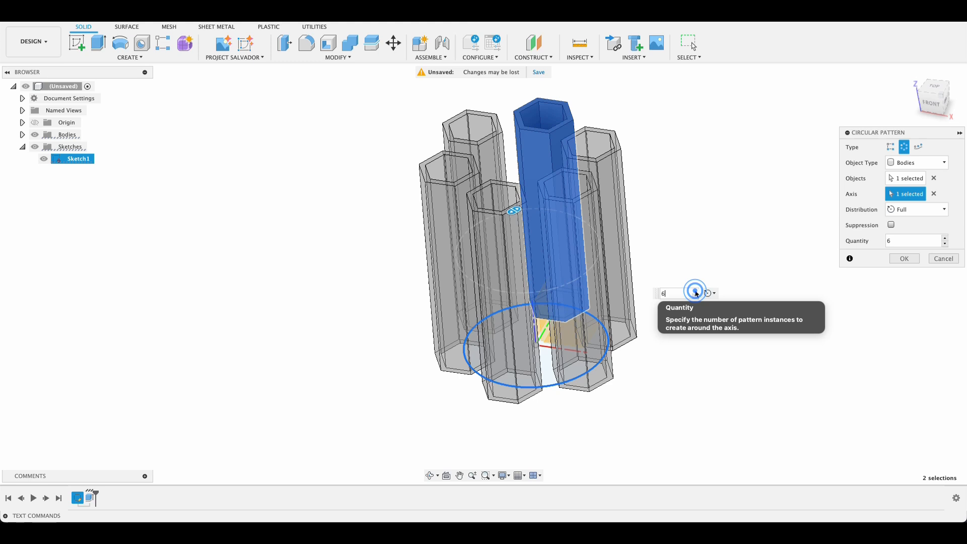
left_click(695, 291)
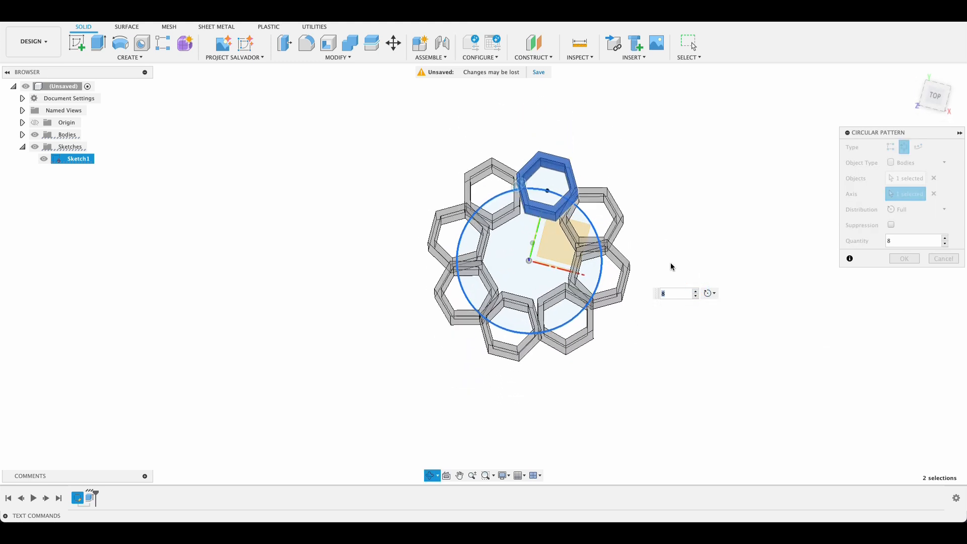
left_click(903, 258)
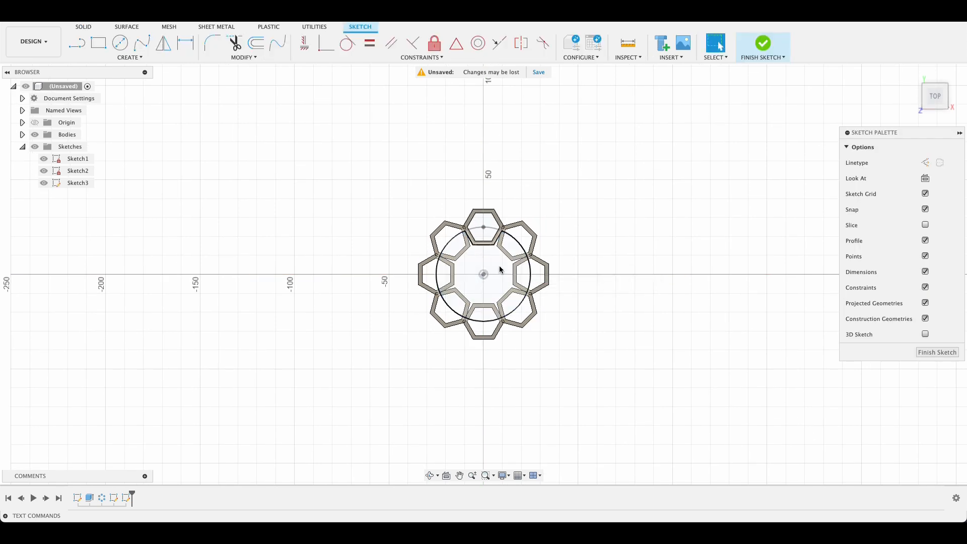
Project a tube edge into the new sketch and draw a central 8-sided polygon inside the ring
left_click(514, 274)
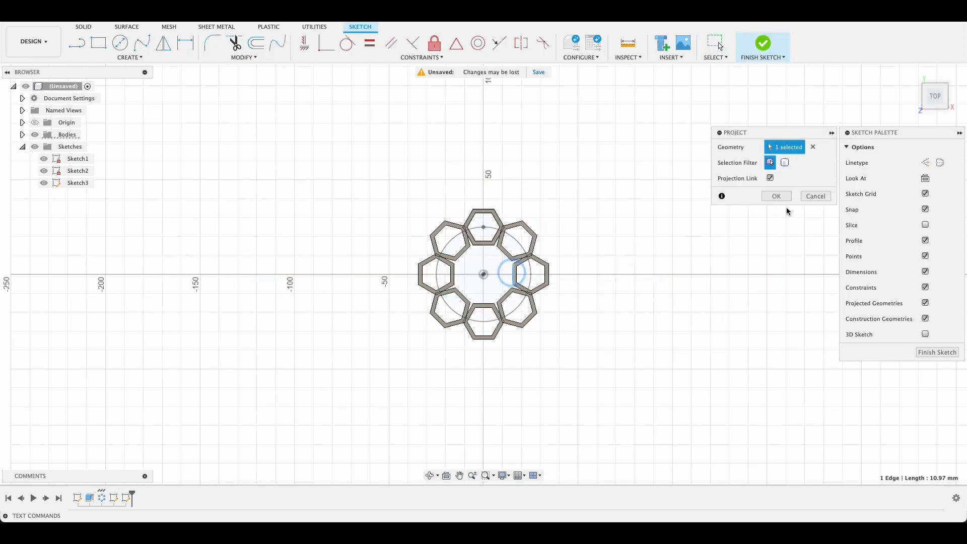
left_click(776, 195)
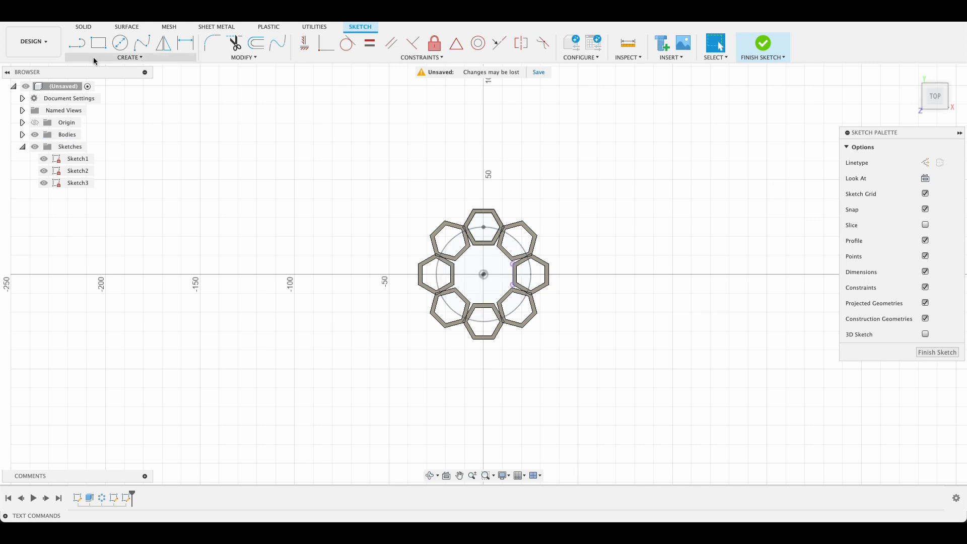
left_click(129, 57)
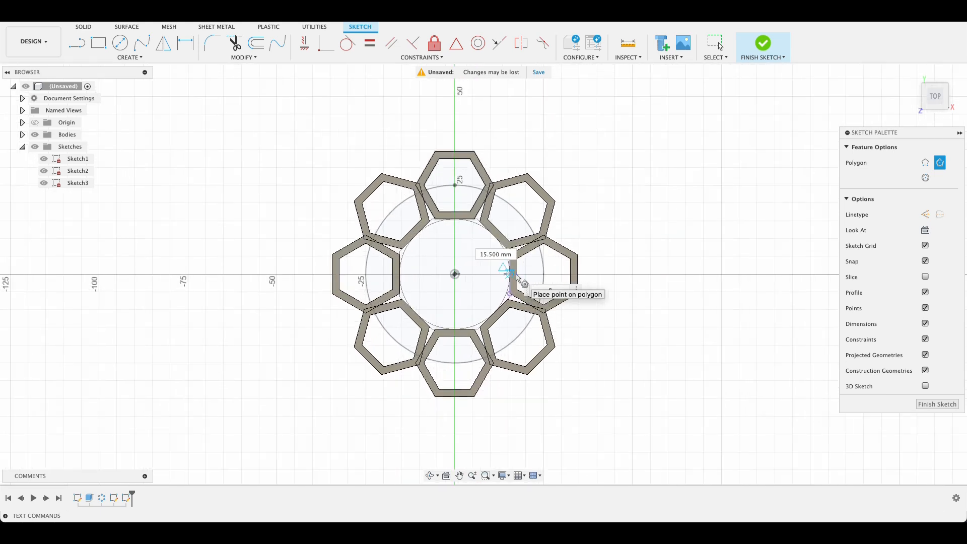
left_click(505, 267)
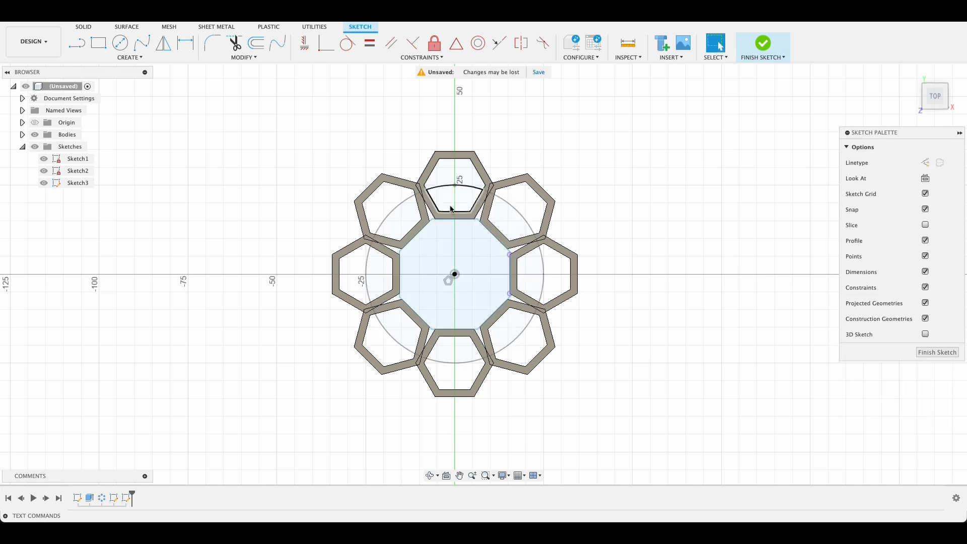
Offset the octagon outline by 1 mm to form a thin octagonal ring
left_click(256, 42)
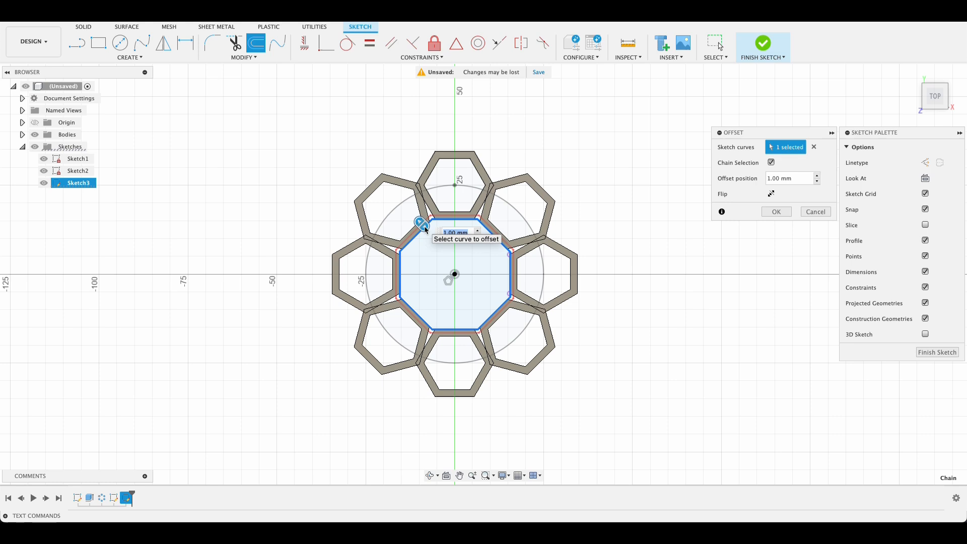
left_click(776, 211)
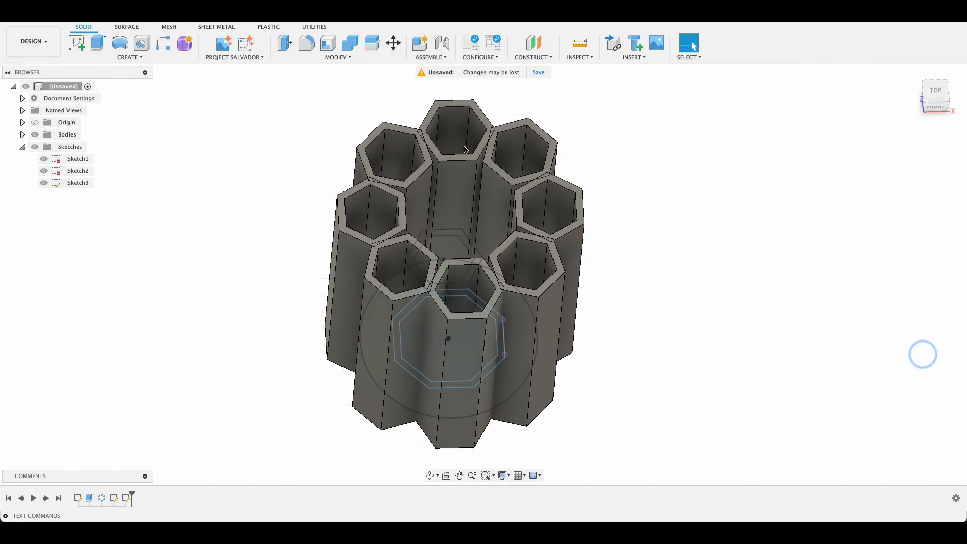
mouse_move(98, 43)
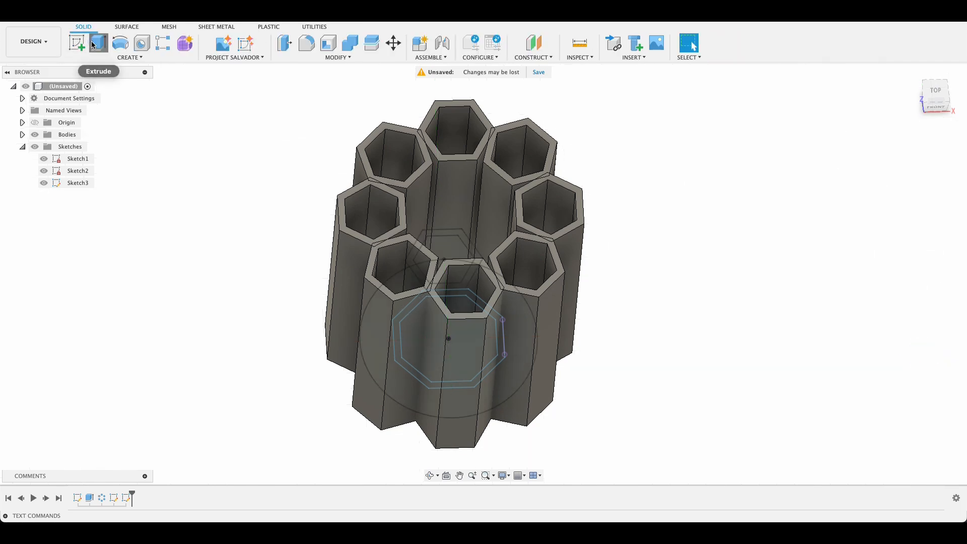
Extrude the ring between the octagons upward into a tall central wall joining the tubes
left_click(97, 43)
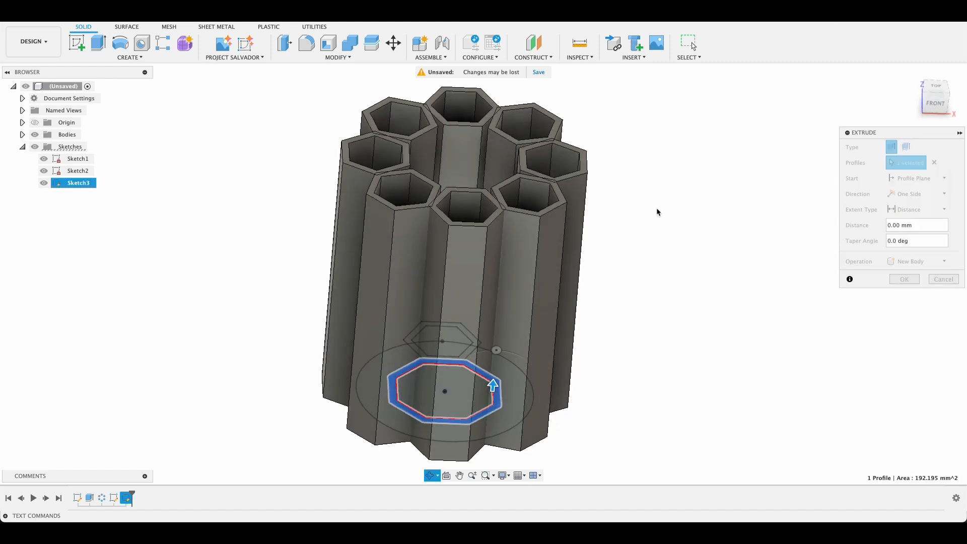
left_click_drag(492, 385, 511, 151)
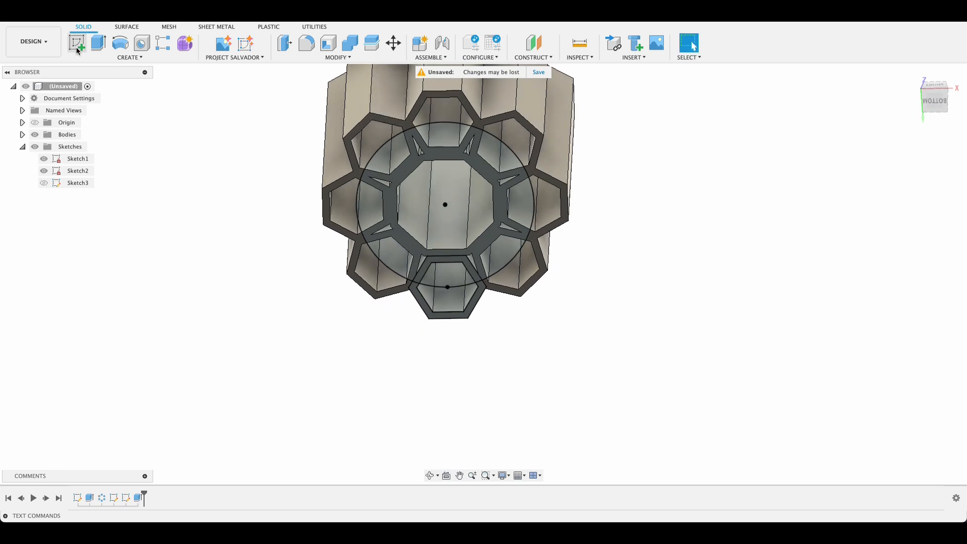
Sketch on the underside, project all tube and core bottom outlines, and finish the sketch
left_click(76, 42)
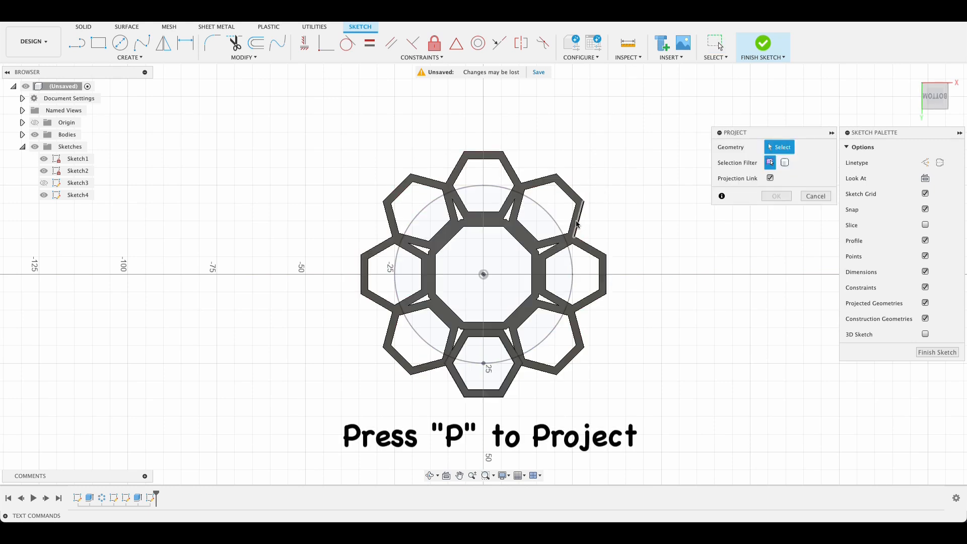
left_click(573, 225)
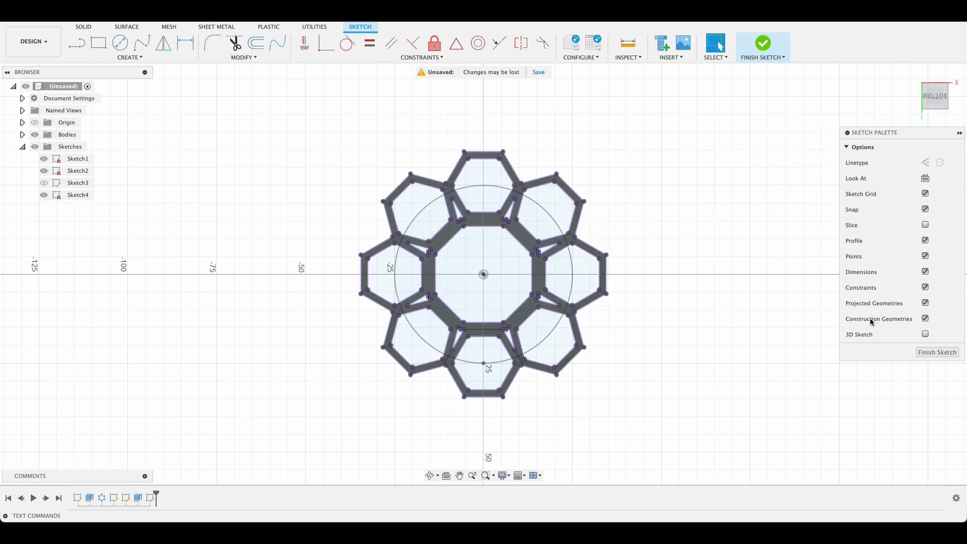
left_click(762, 44)
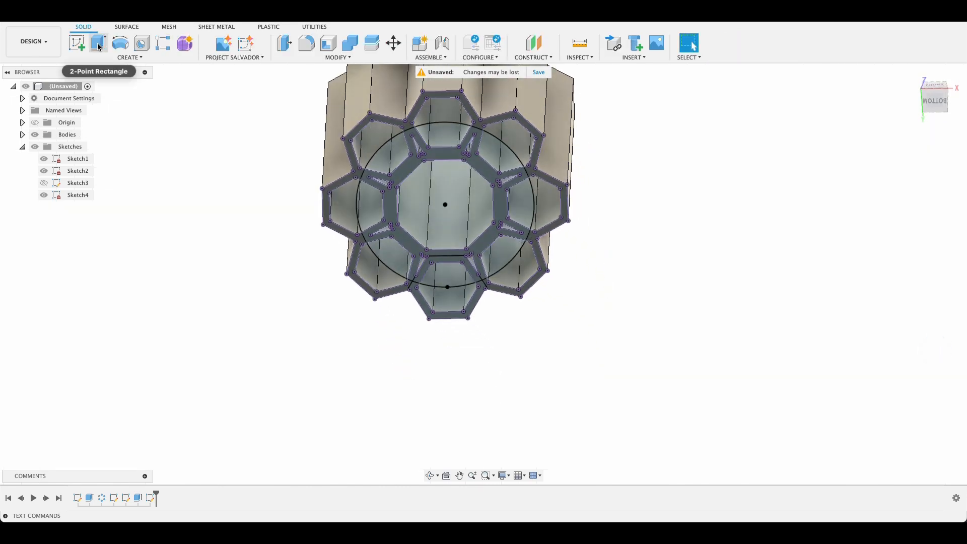
Extrude the underside outline profiles by -2 mm as a Join, forming the holder's floor
left_click(349, 154)
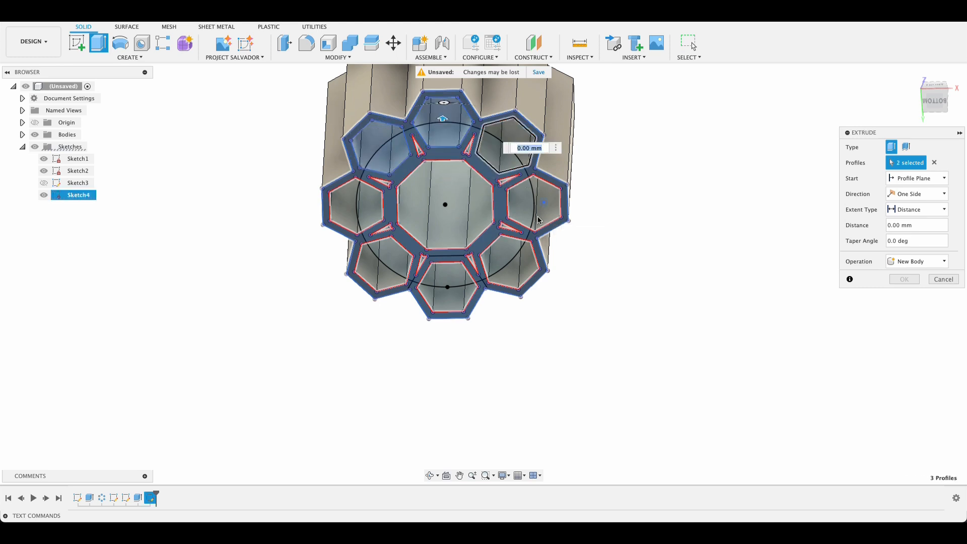
left_click(534, 201)
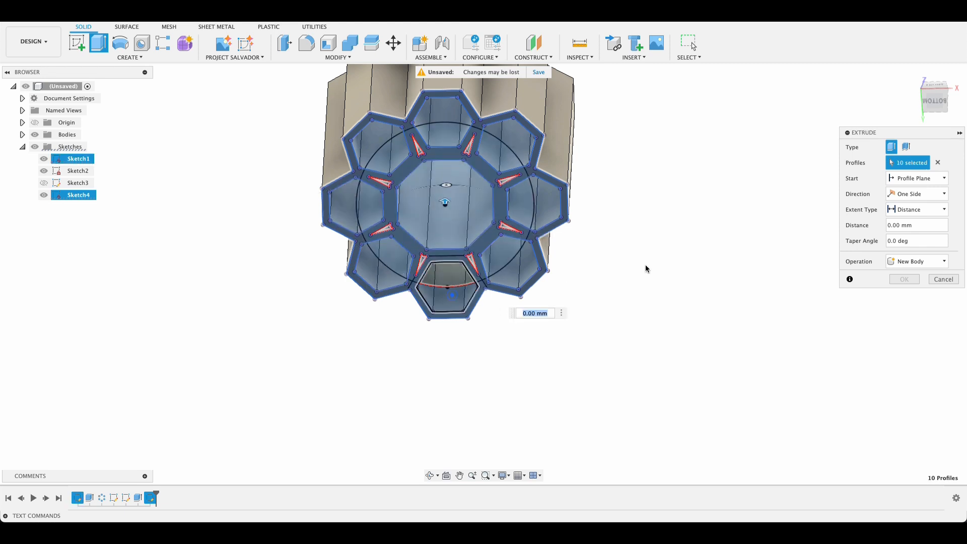
left_click(446, 292)
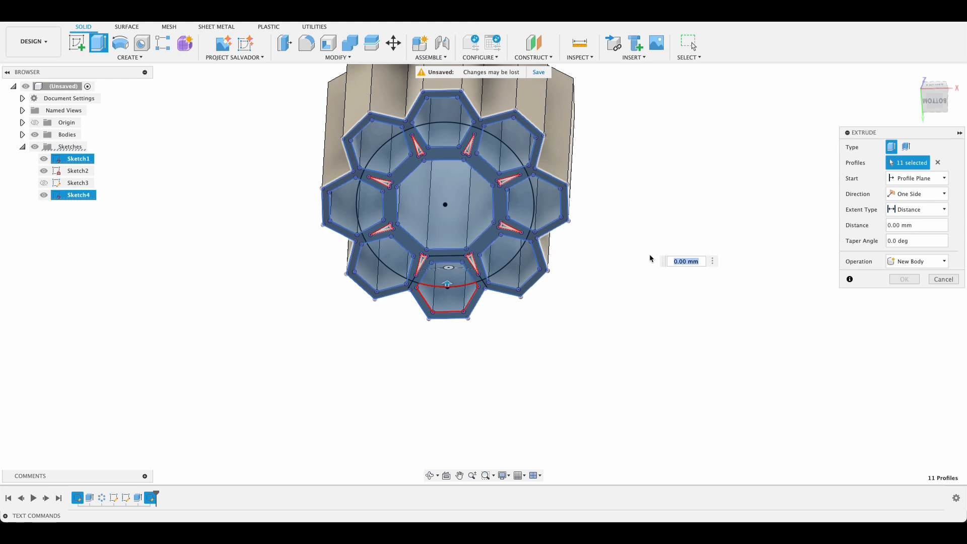
type("-2")
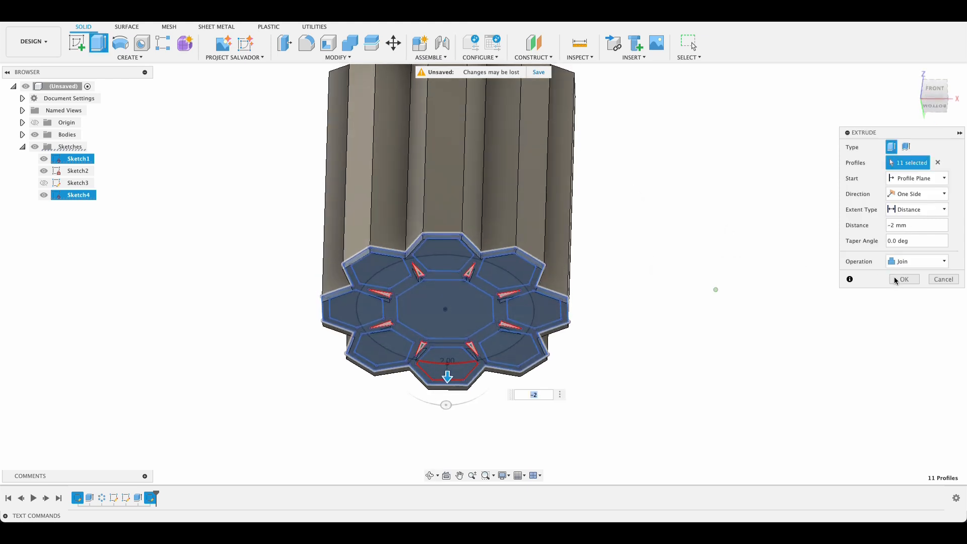
left_click(903, 279)
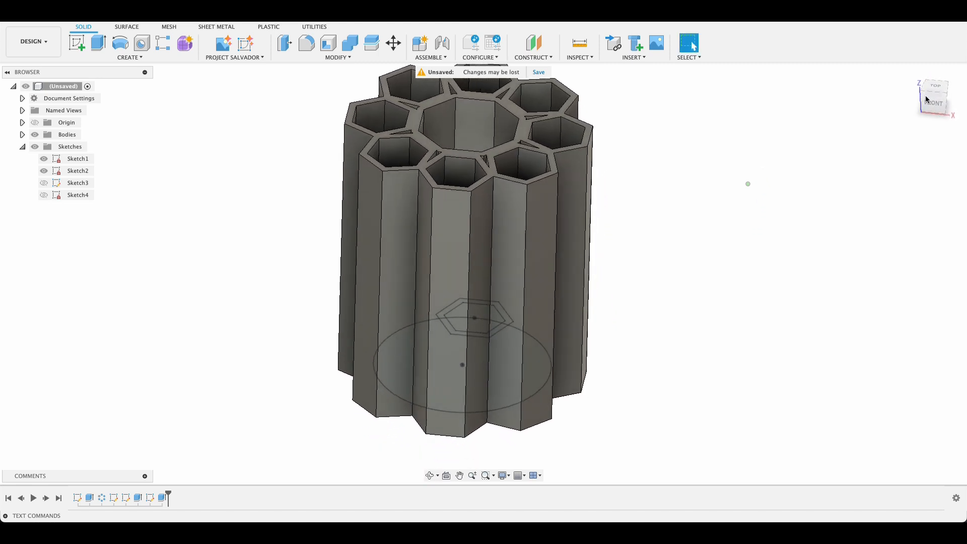
Start a front-plane sketch and project the holder's top-left corner into it
left_click(934, 102)
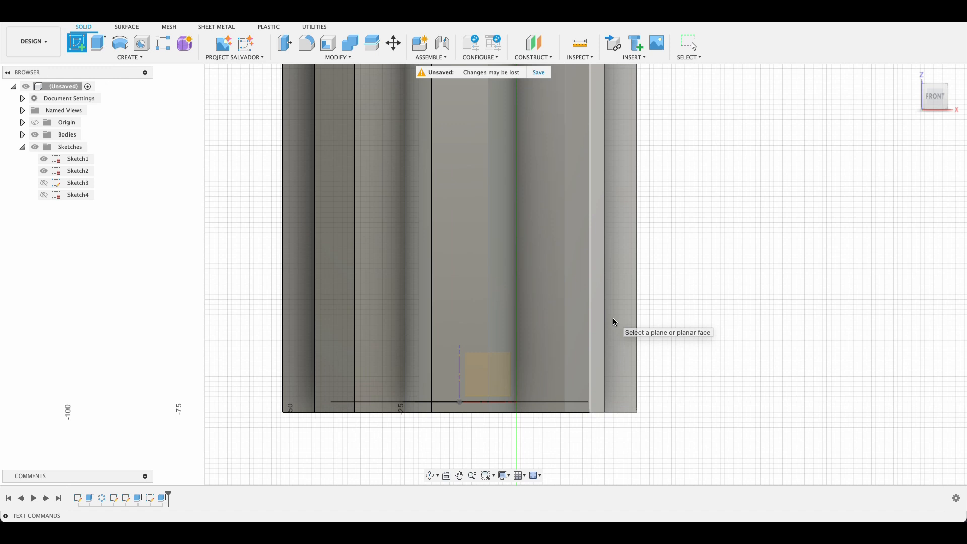
scroll("down", 3)
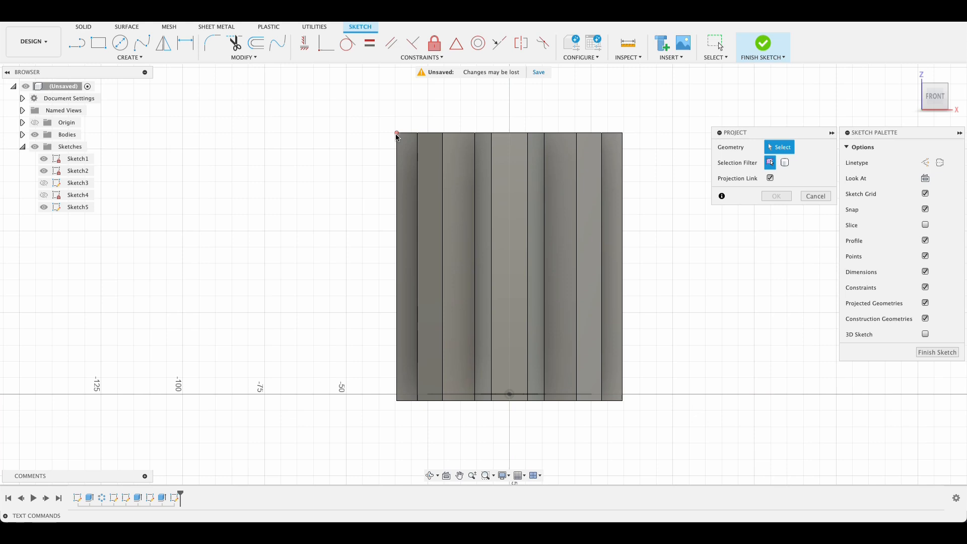
left_click(396, 134)
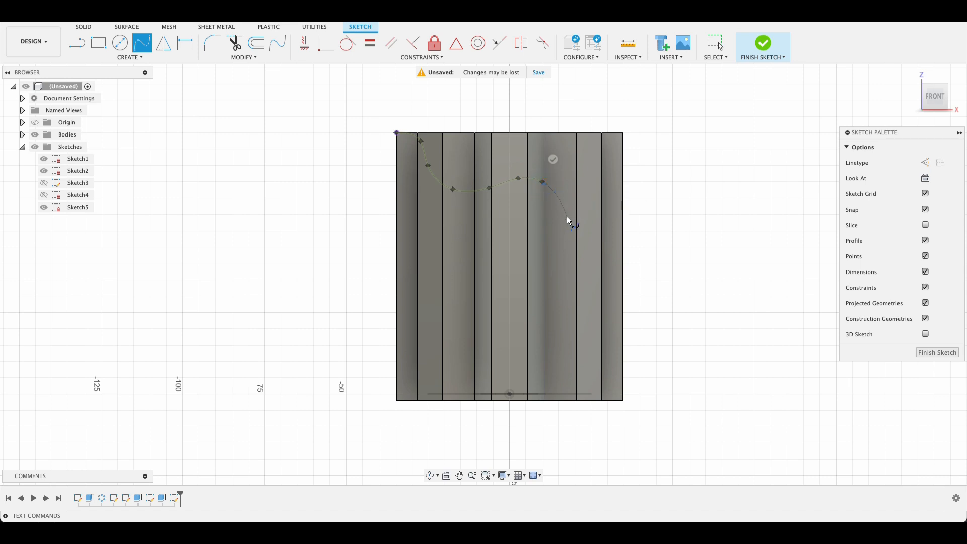
Draw a wavy spline across the top and close it into a profile above the holder
left_click(566, 217)
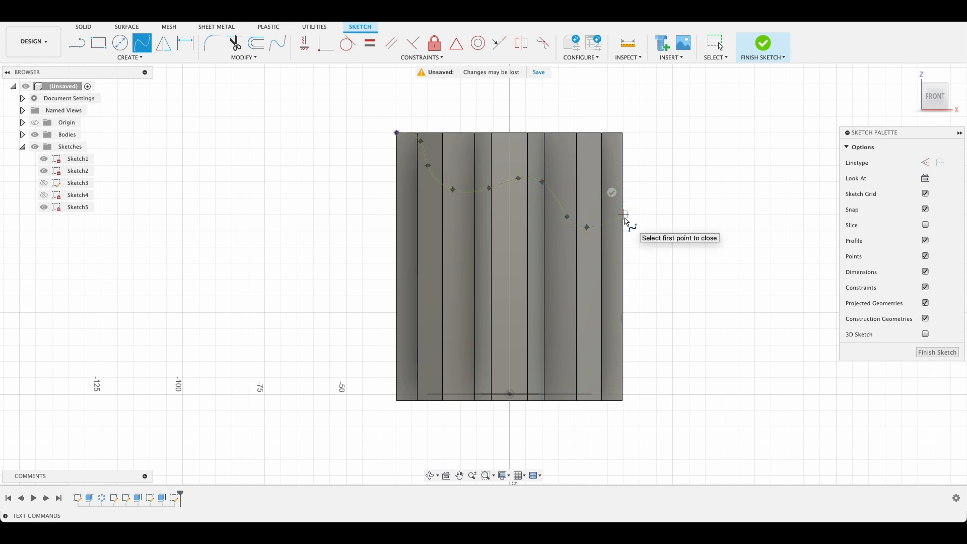
left_click(656, 213)
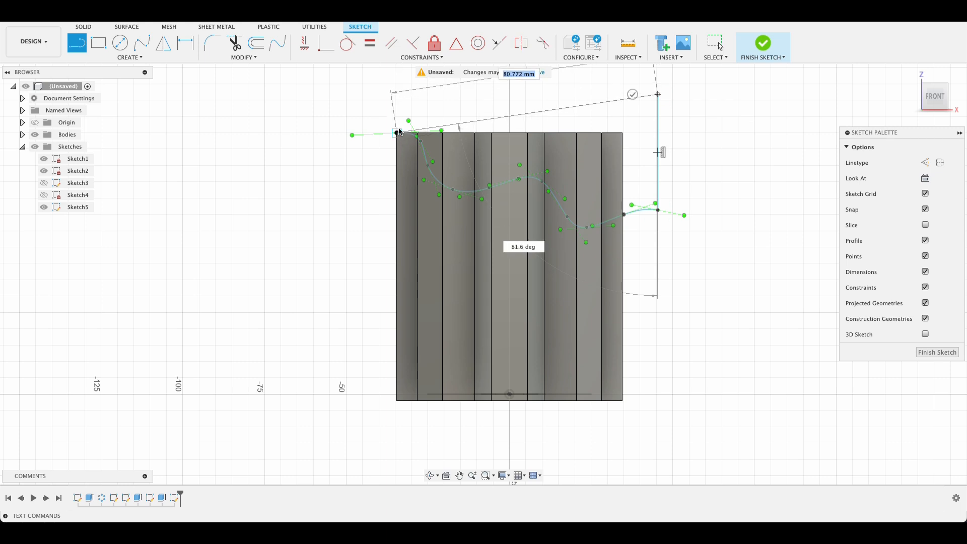
left_click(397, 94)
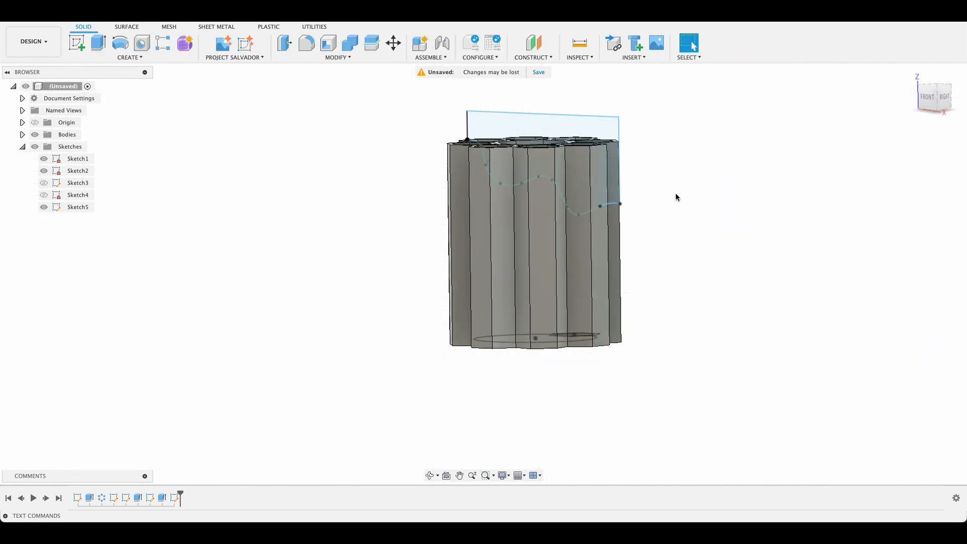
Extrude the wavy profile symmetrically about 60 mm as a Cut through the holder's top
left_click(99, 43)
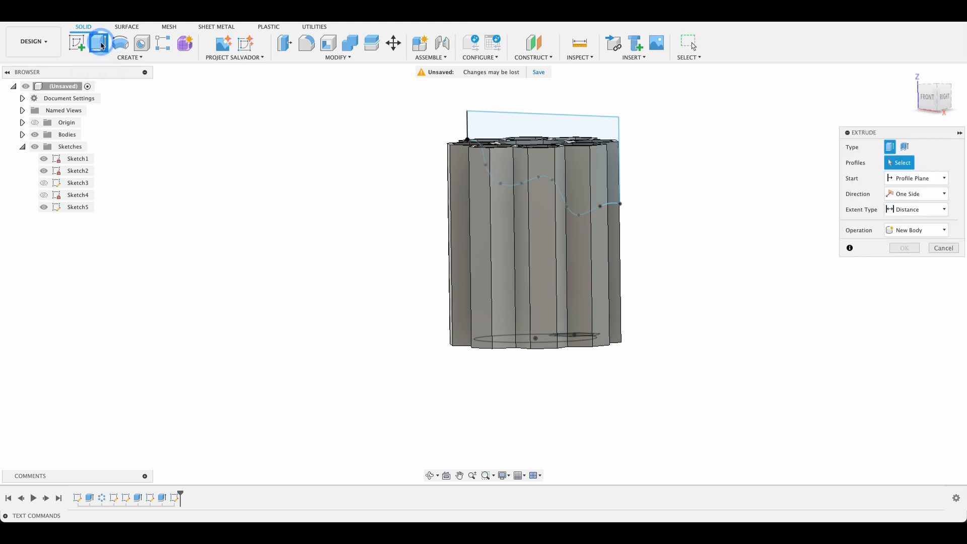
left_click(914, 193)
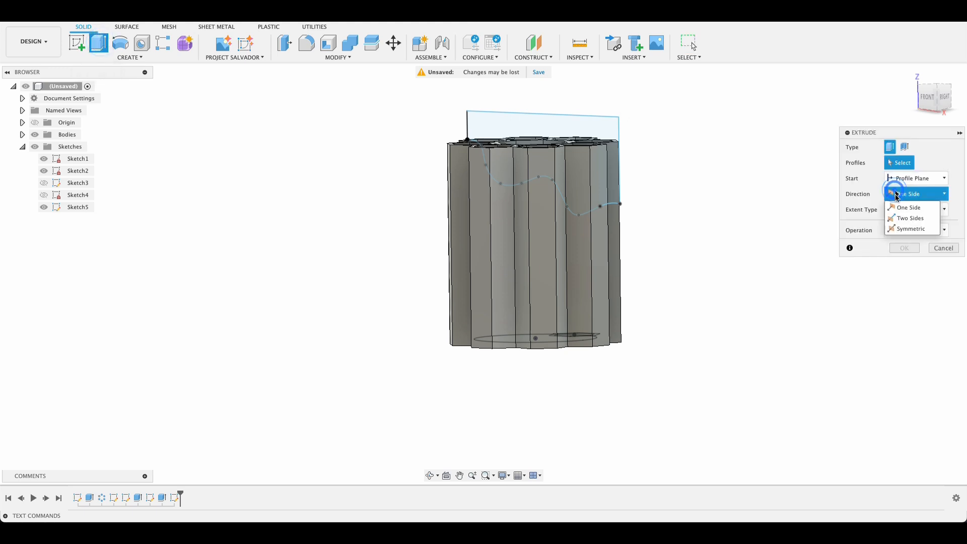
left_click(910, 228)
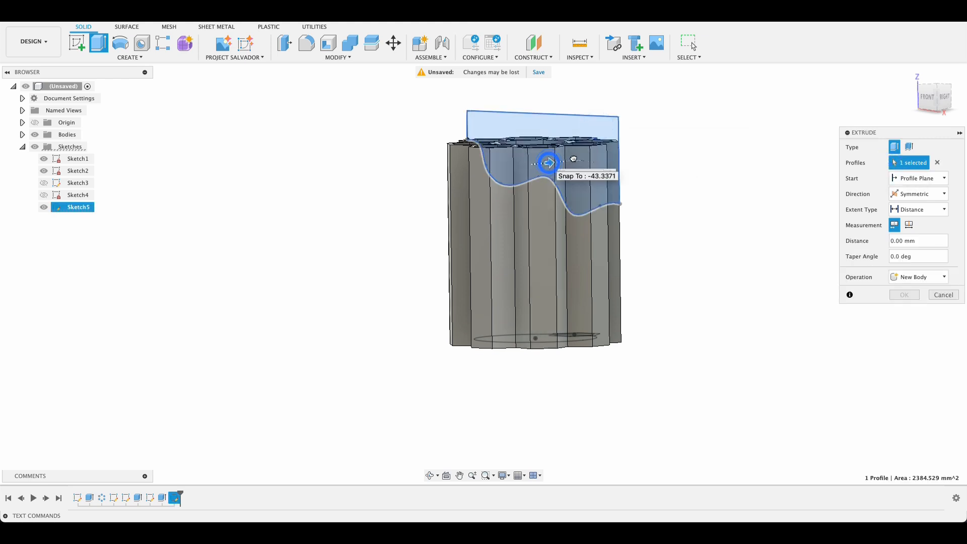
left_click_drag(547, 162, 644, 154)
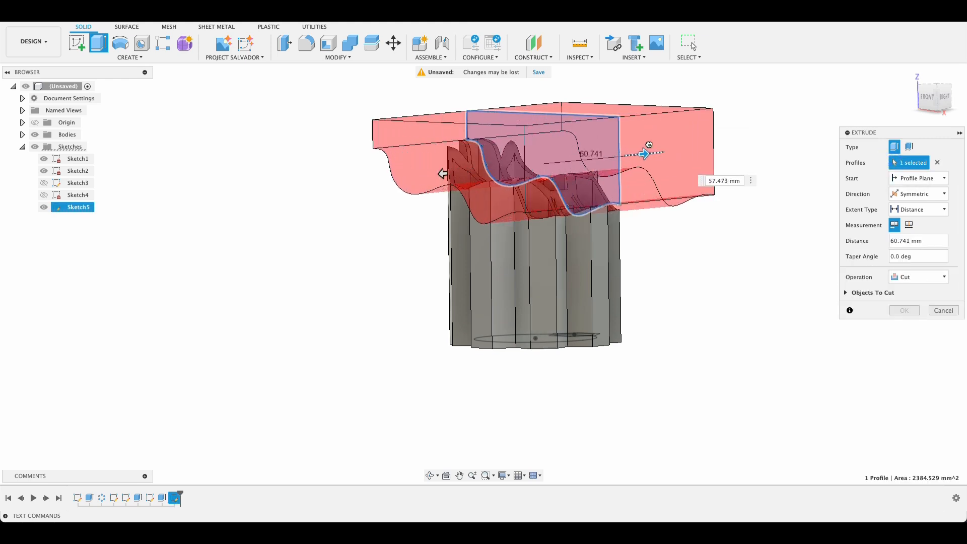
left_click_drag(643, 154, 578, 160)
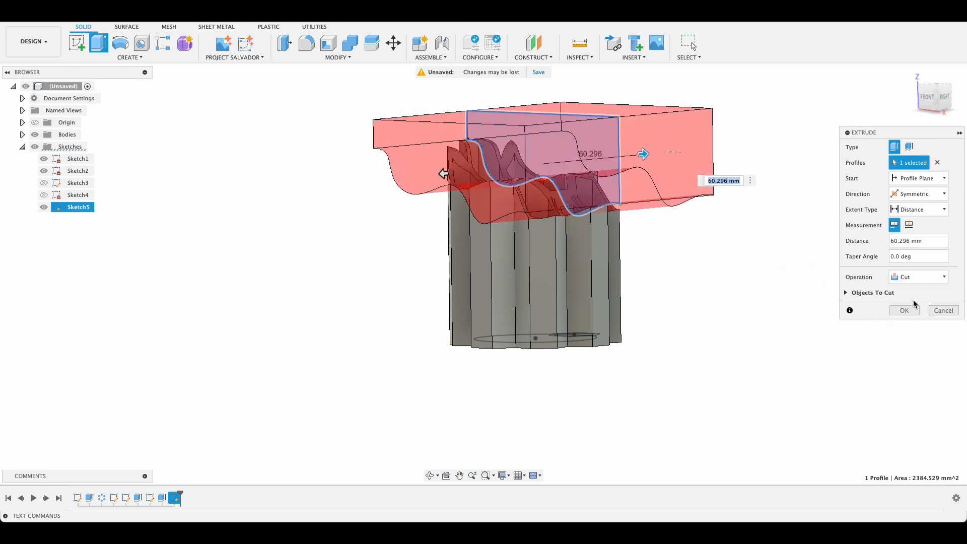
left_click(904, 310)
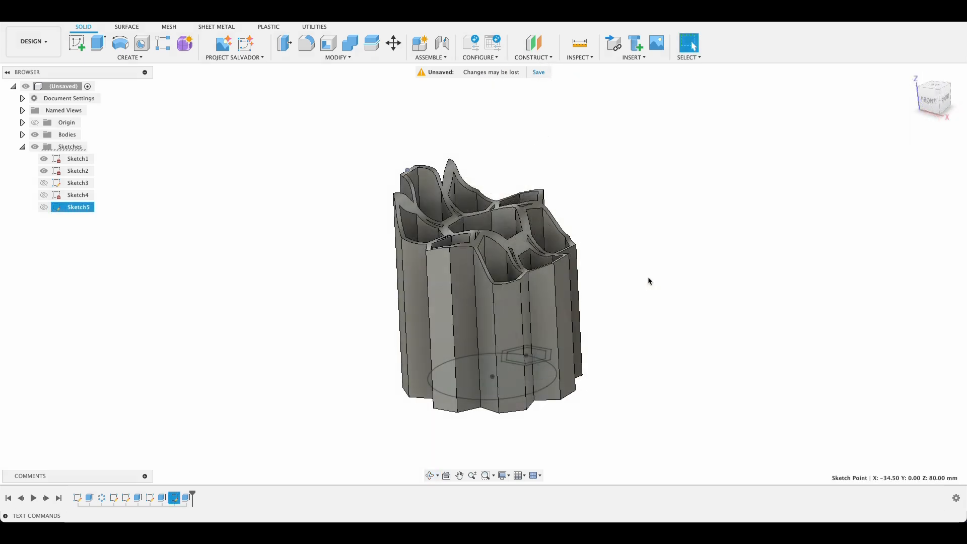
Export the model as an STL named Pencil holder to the Desktop
left_click(35, 147)
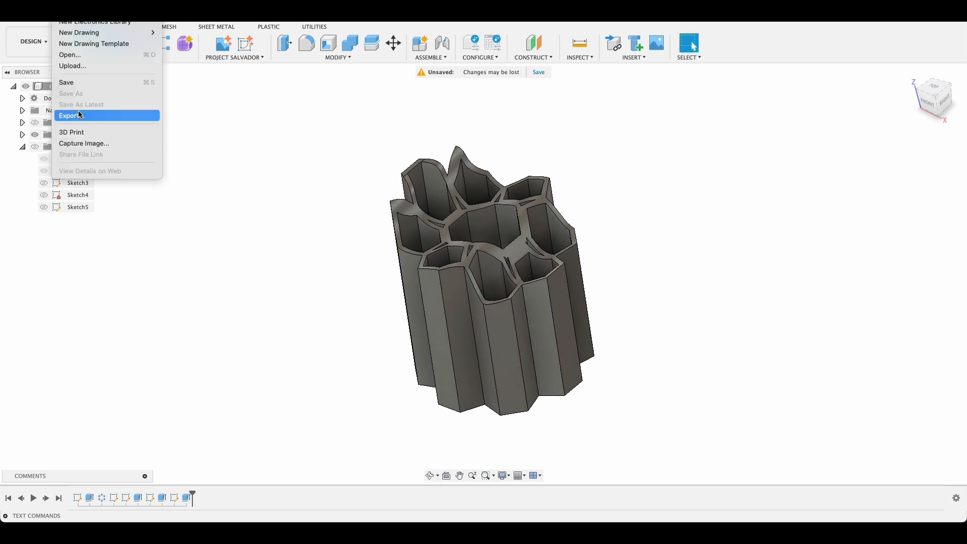
left_click(71, 115)
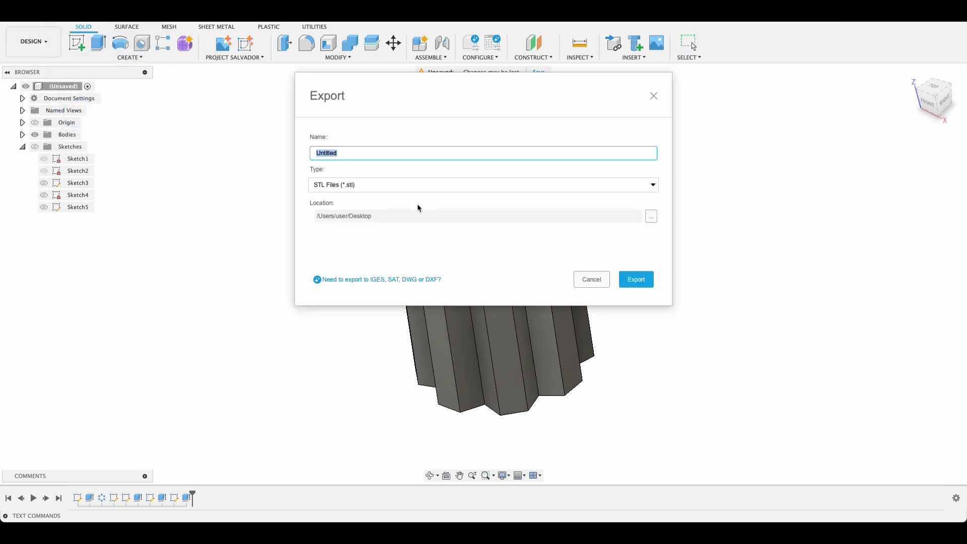
mouse_move(396, 196)
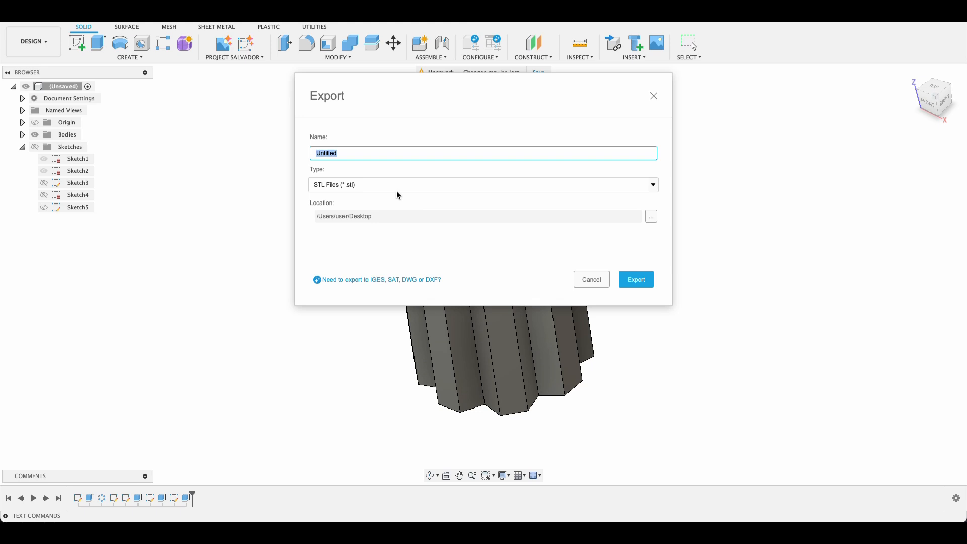
type("Pend")
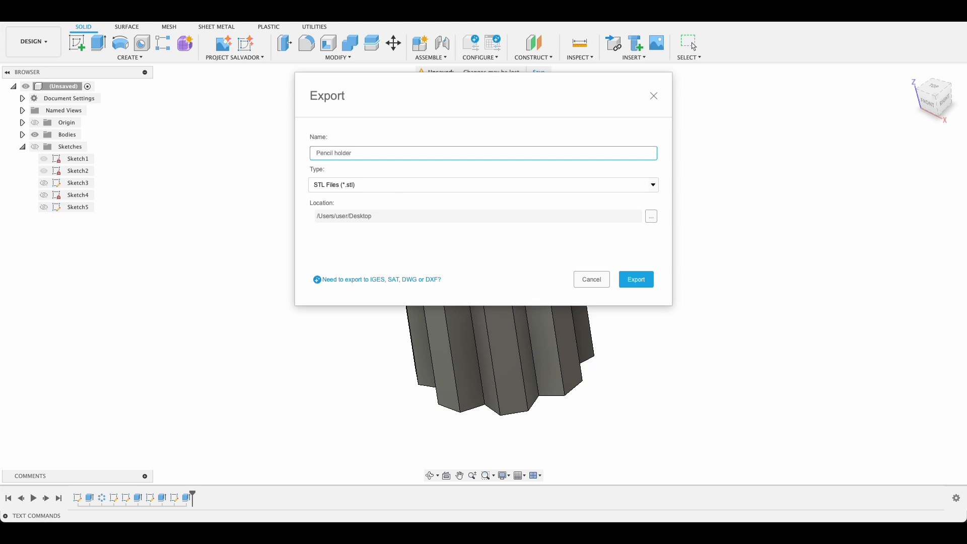
left_click(635, 278)
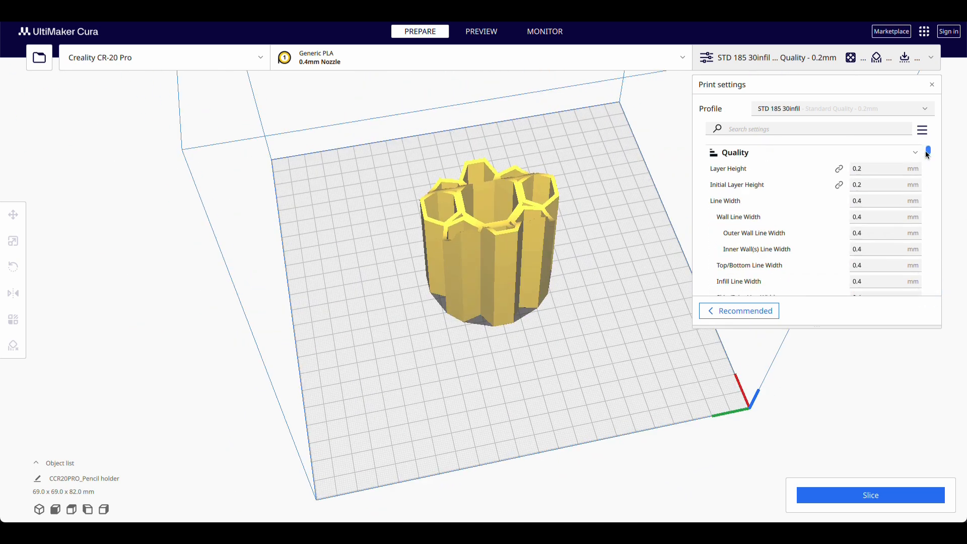
Review Cura's print settings and rotate the loaded model 180° so the wavy rim faces up
scroll("down", 3)
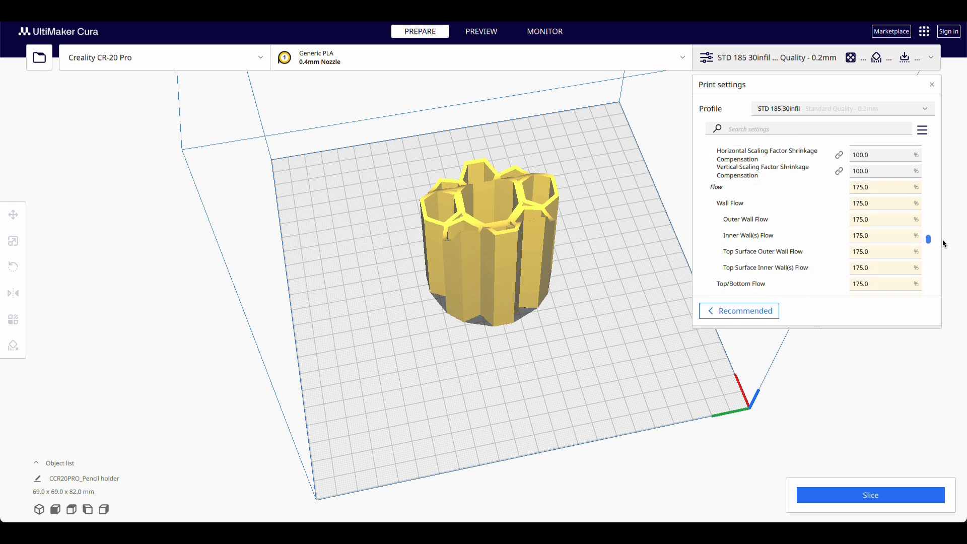
scroll("down", 3)
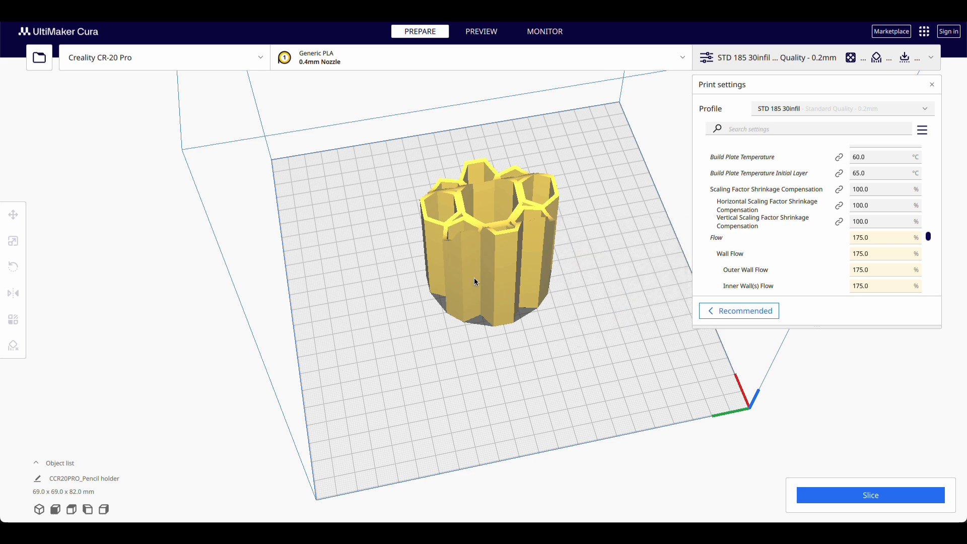
left_click_drag(475, 282, 658, 298)
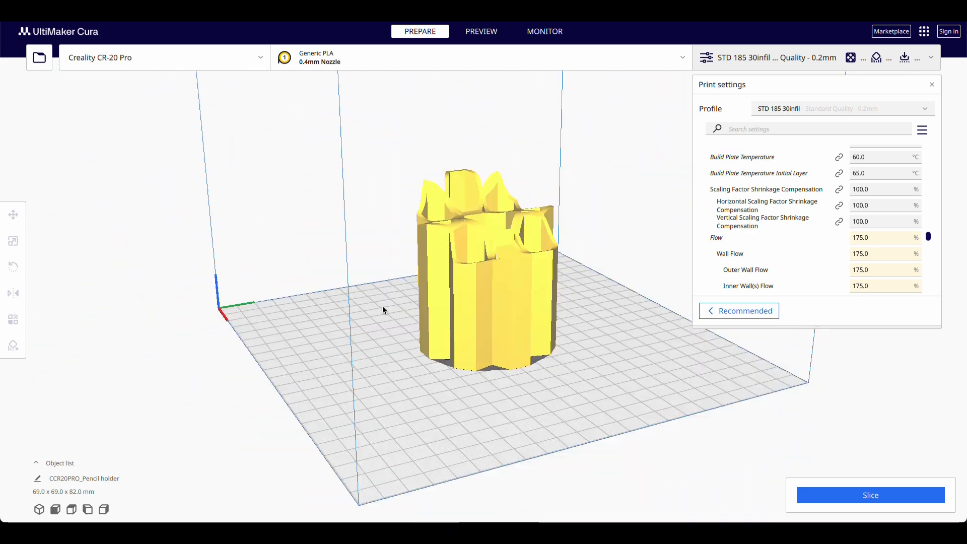
left_click_drag(382, 308, 546, 299)
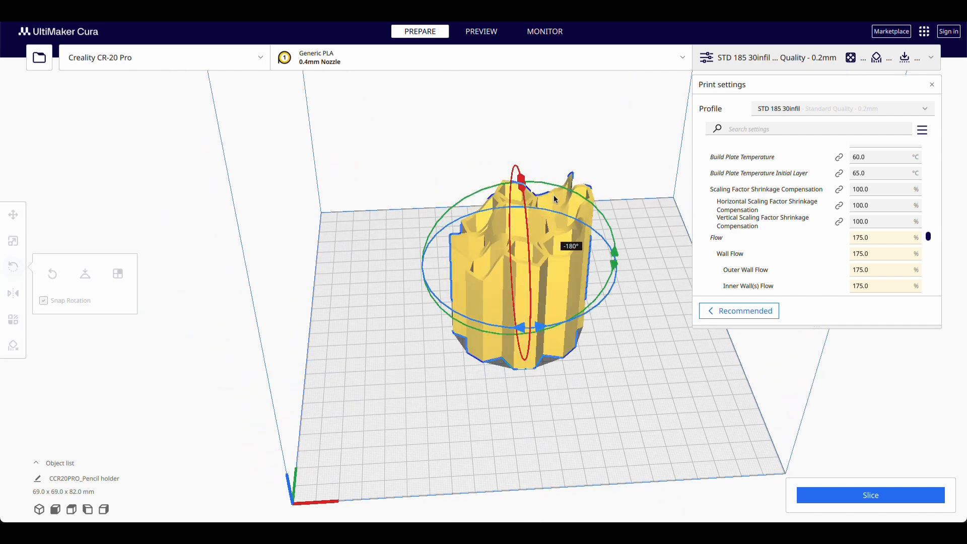
left_click_drag(555, 198, 561, 329)
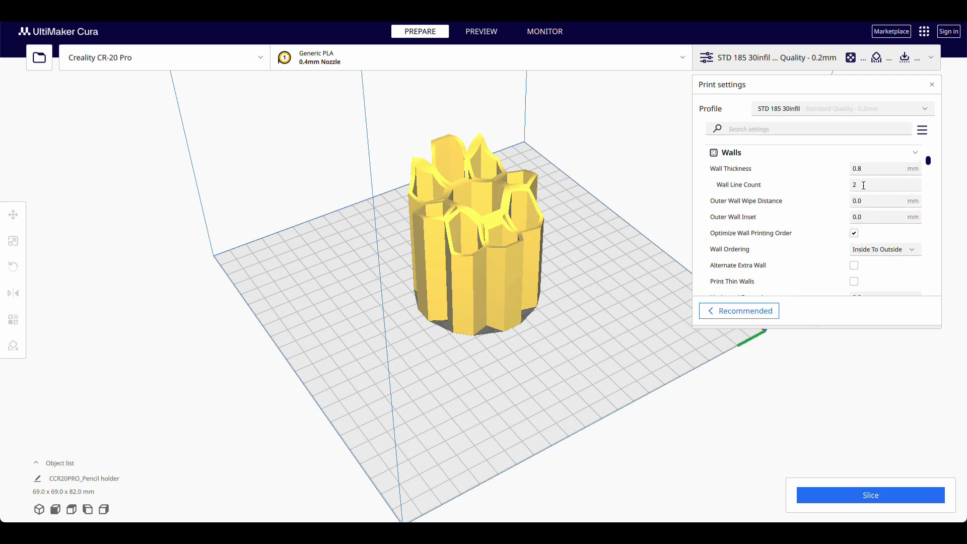
Set Top Surface Skin Layers to 0 and Top Layers to 3
scroll("down", 3)
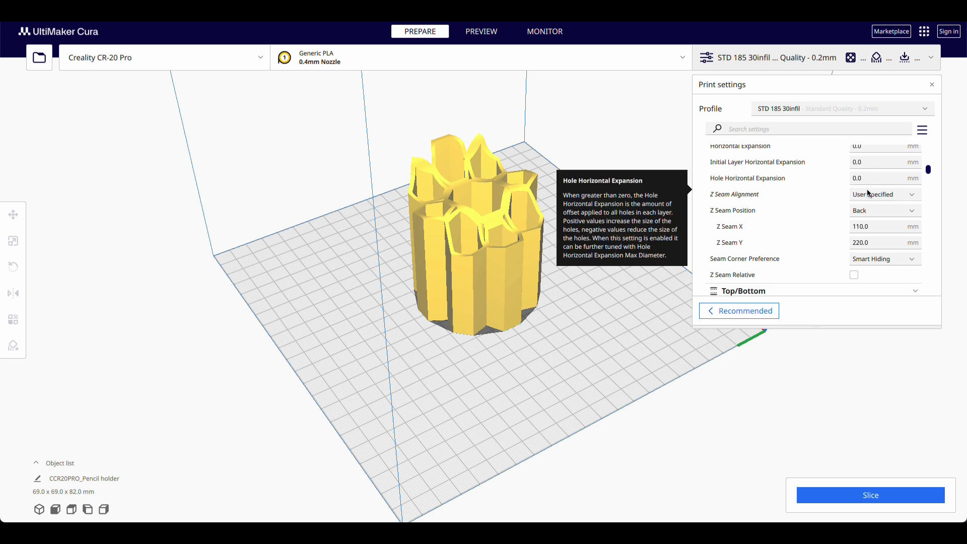
scroll("down", 3)
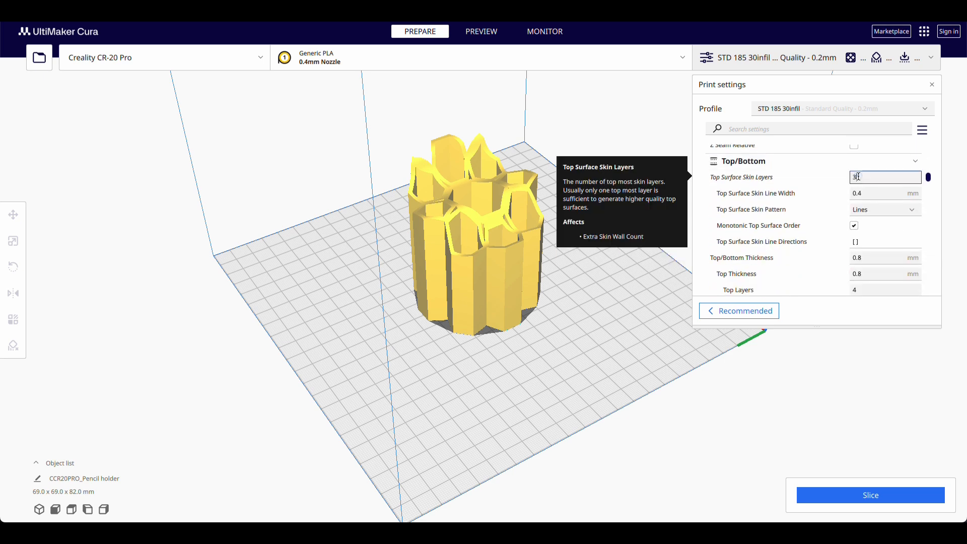
type("0")
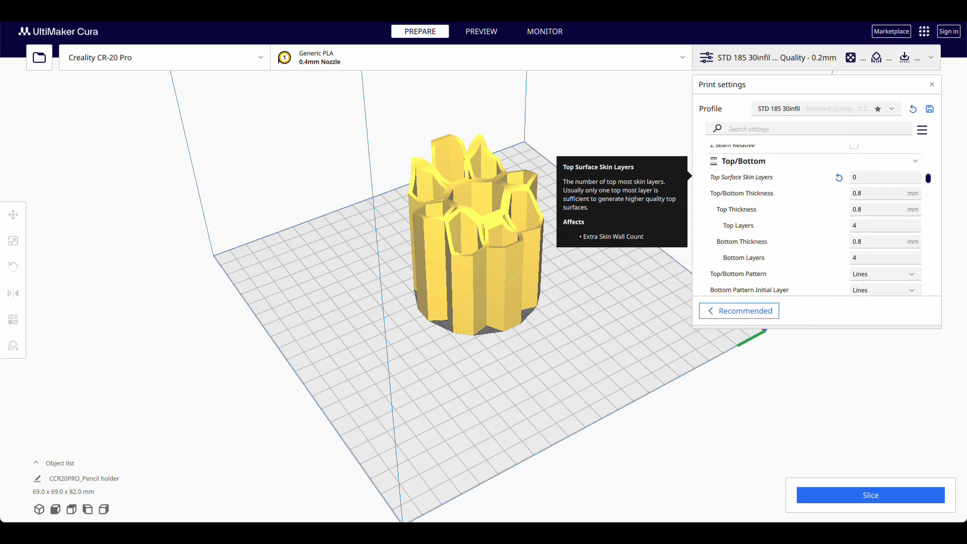
type("2")
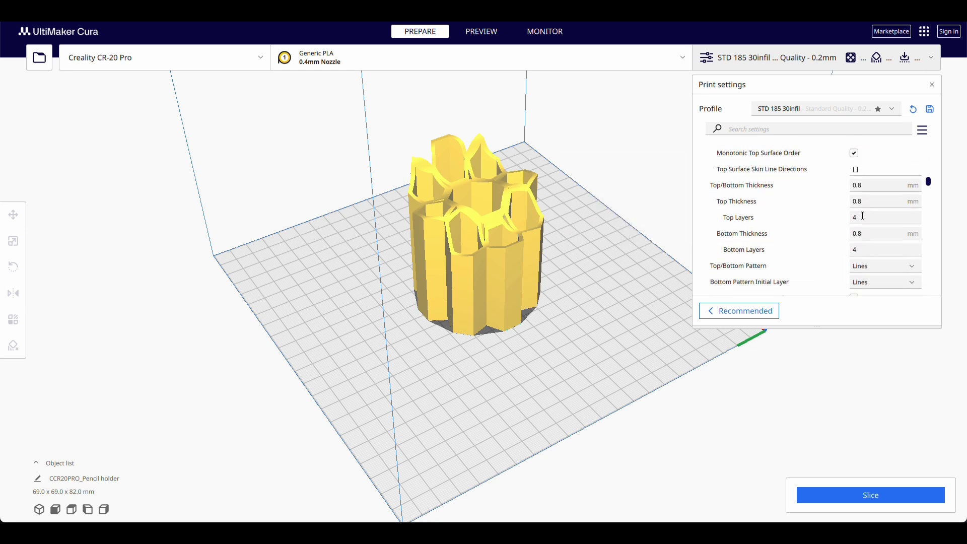
mouse_move(885, 217)
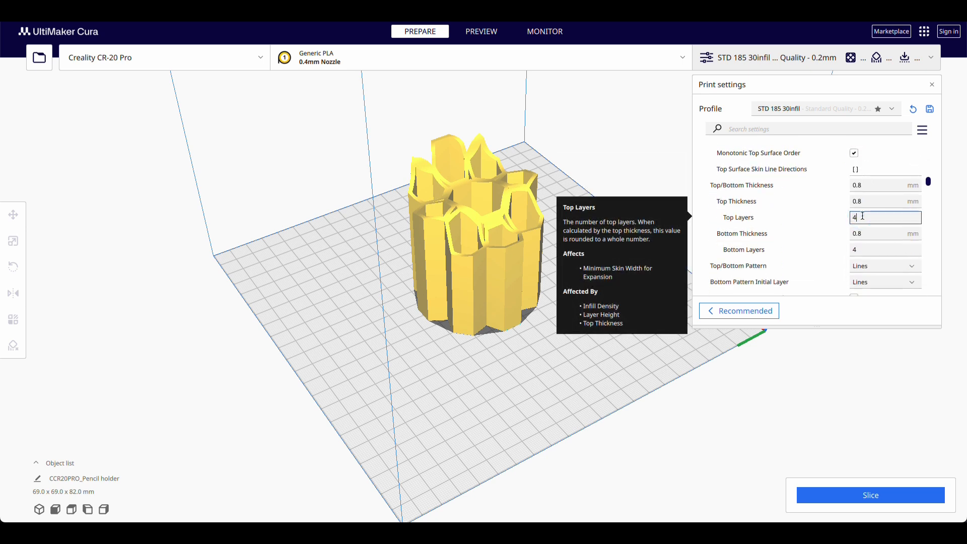
type("3")
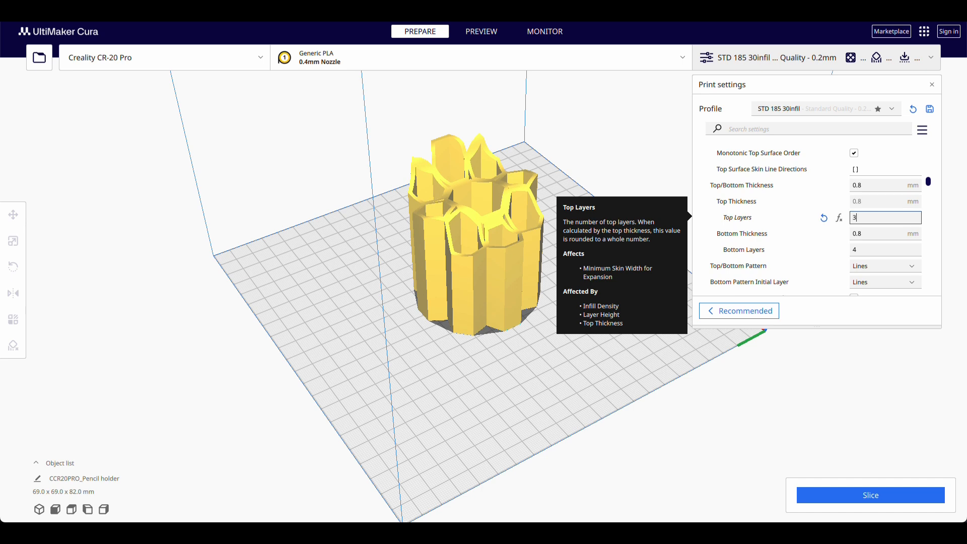
Set Ironing Flow to 65.0%
scroll("down", 3)
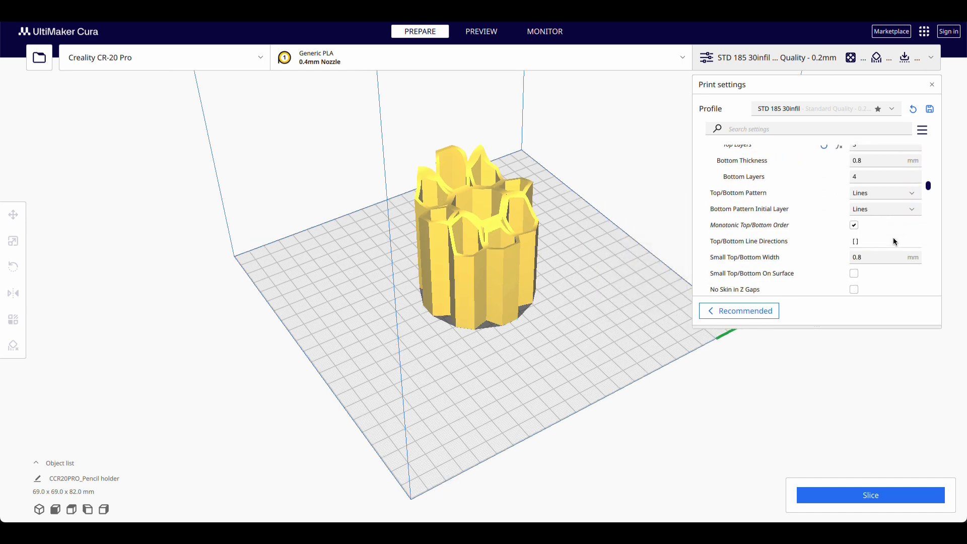
scroll("down", 3)
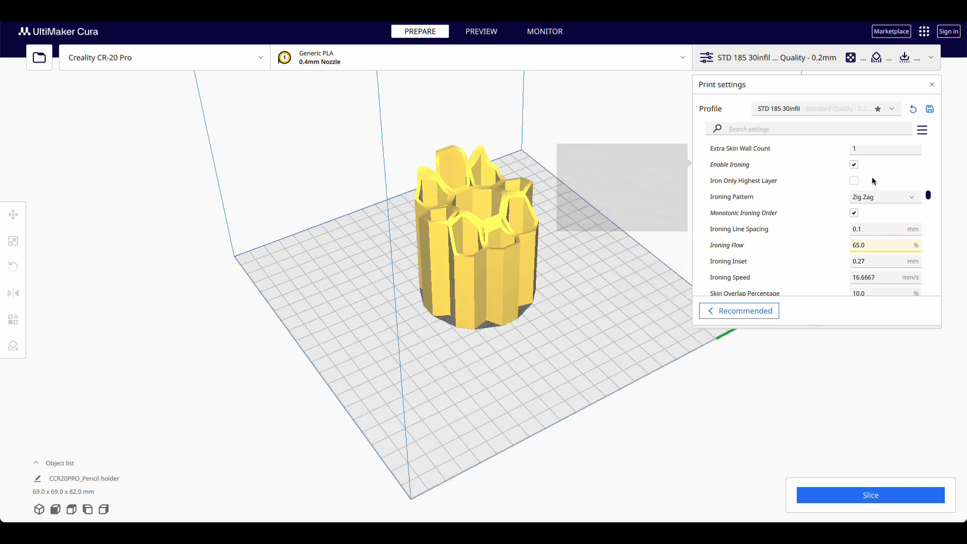
scroll("down", 3)
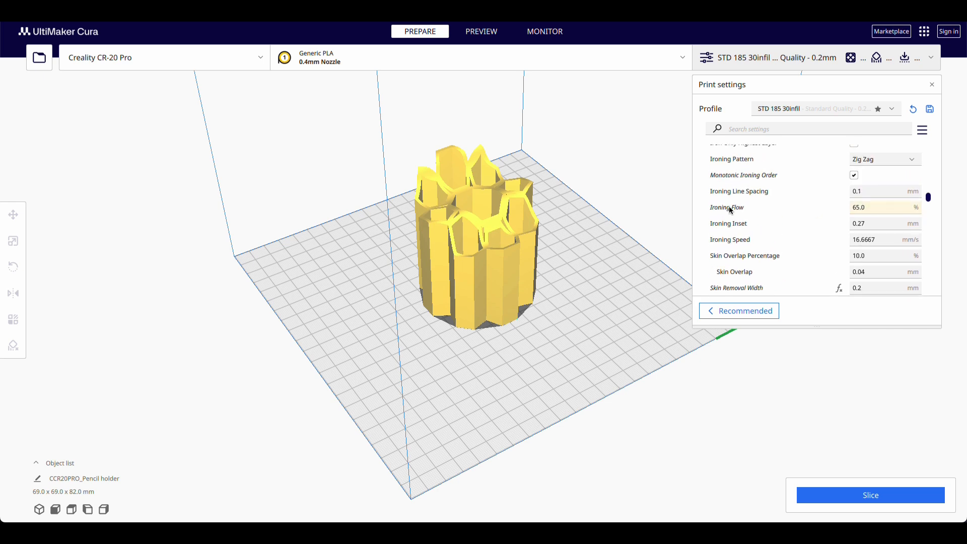
mouse_move(727, 207)
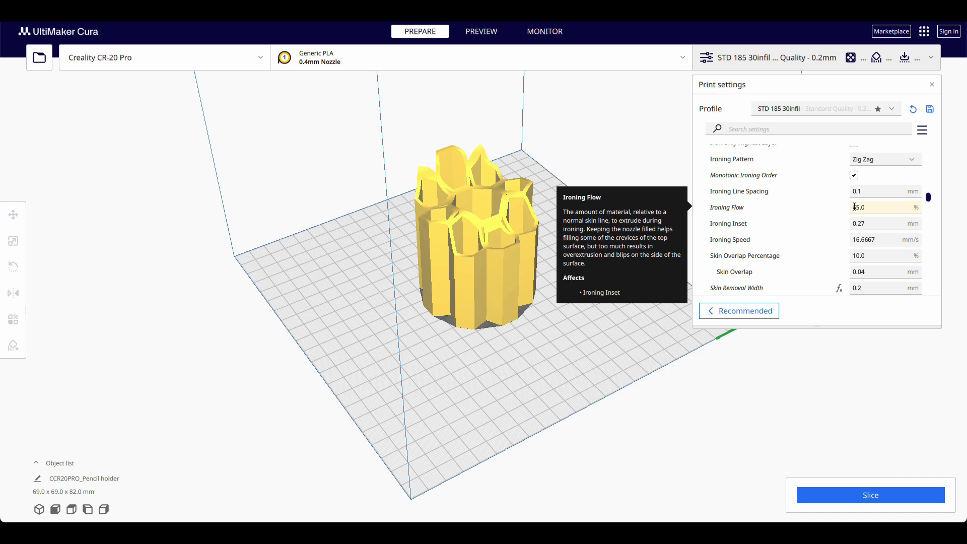
type("65.0")
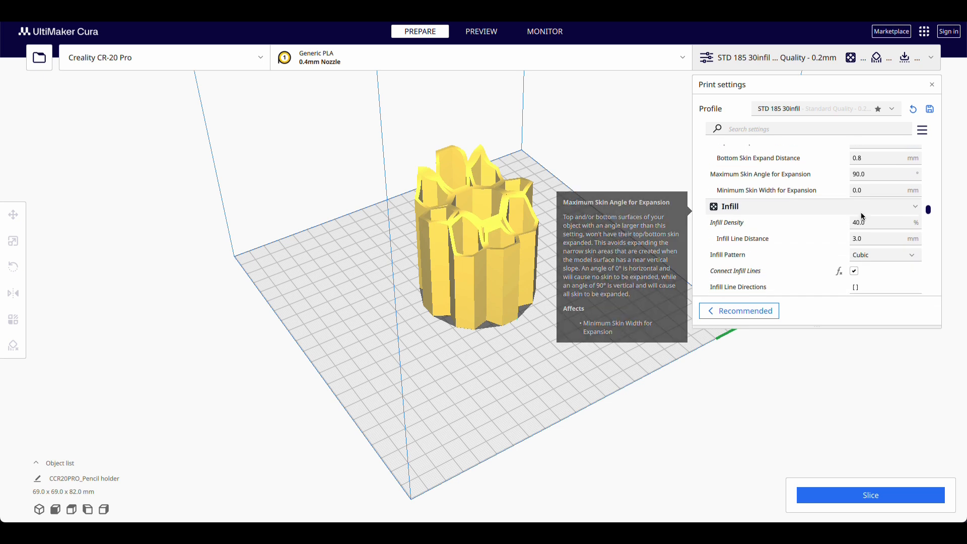
Lower Infill Density to 20% and slice, getting a 13 h 6 min, 128 g estimate
left_click(882, 203)
type("20")
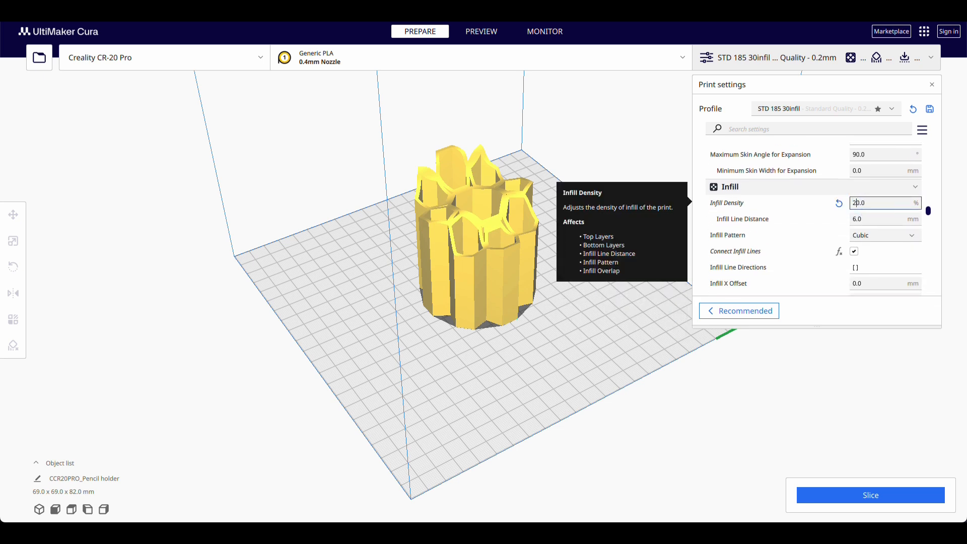
scroll("down", 3)
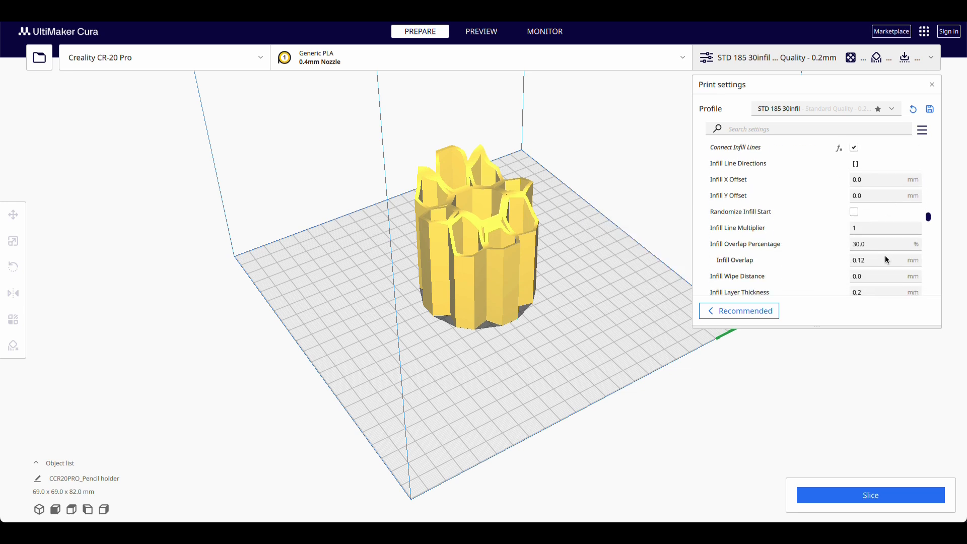
scroll("down", 3)
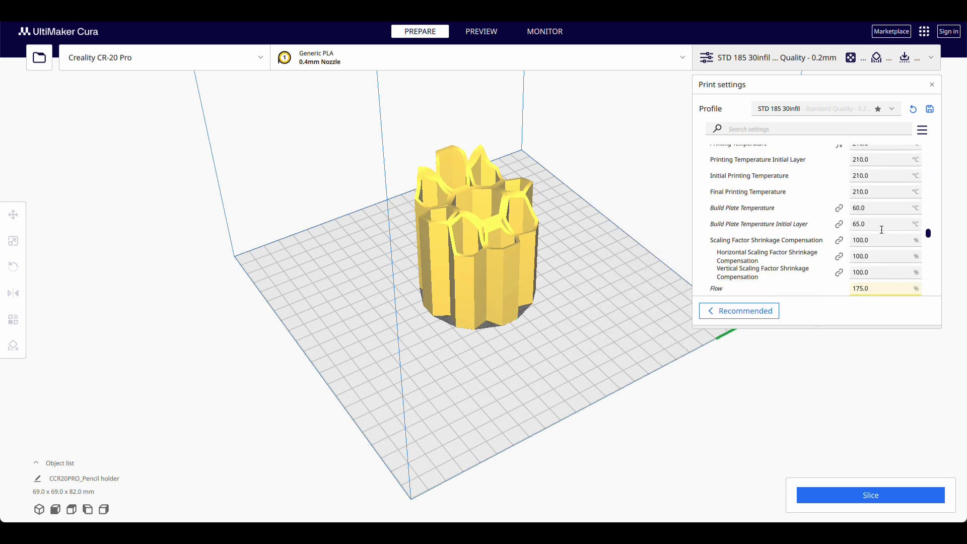
scroll("down", 3)
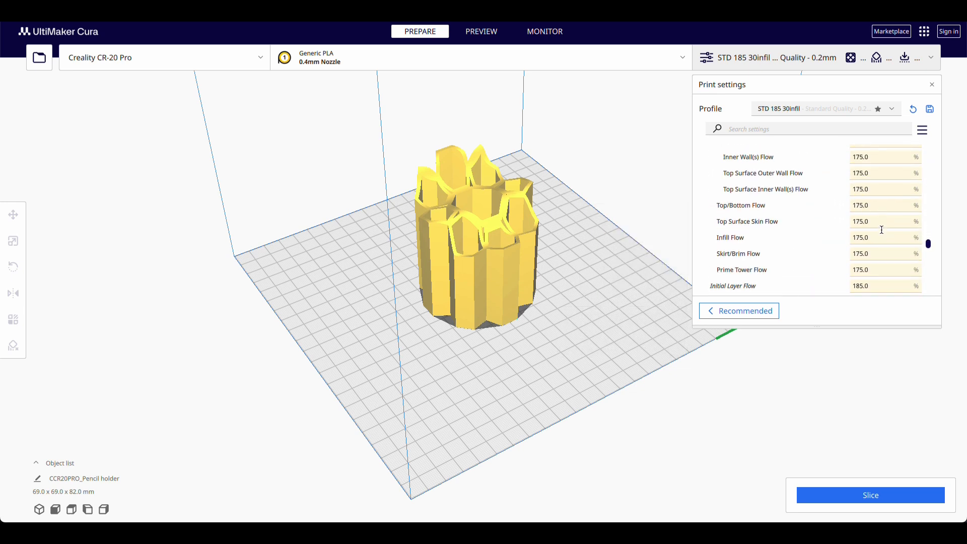
scroll("down", 3)
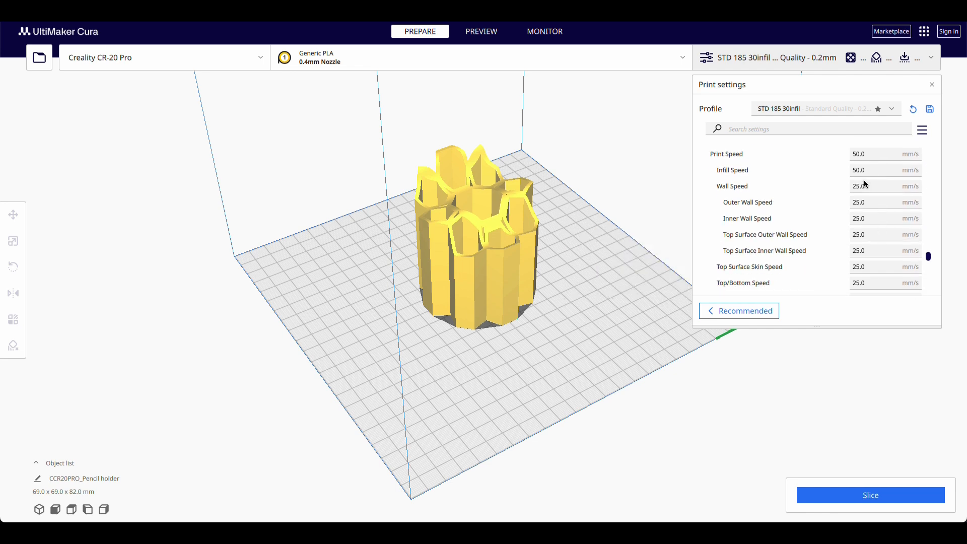
scroll("down", 3)
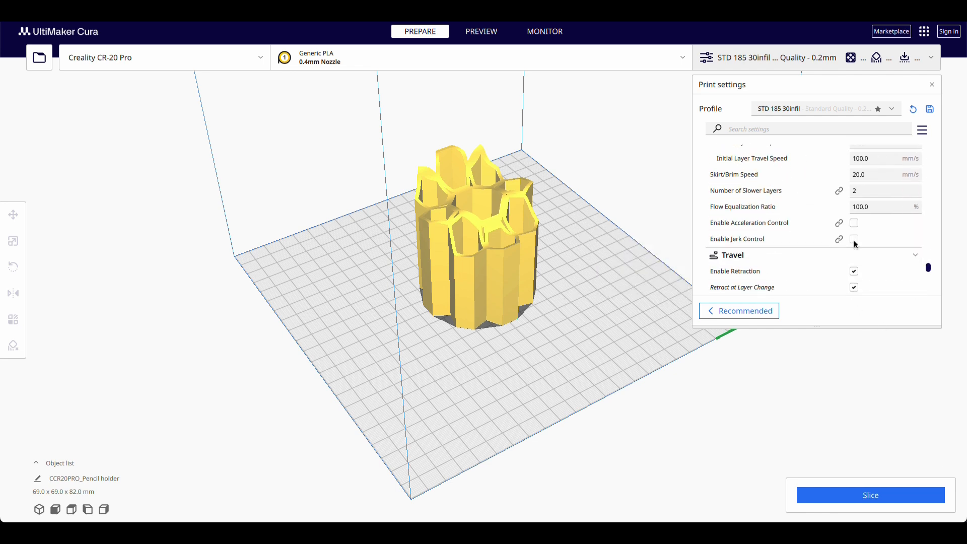
scroll("down", 3)
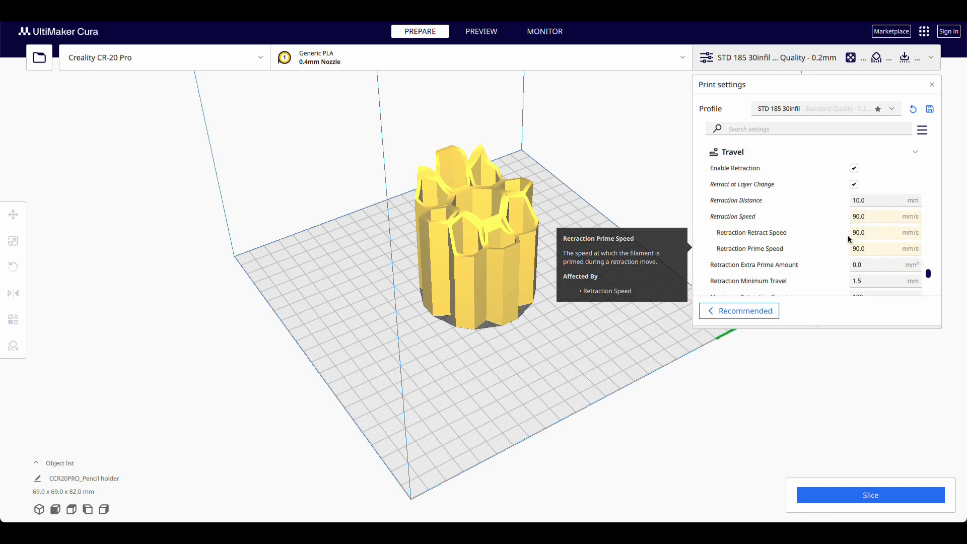
mouse_move(856, 216)
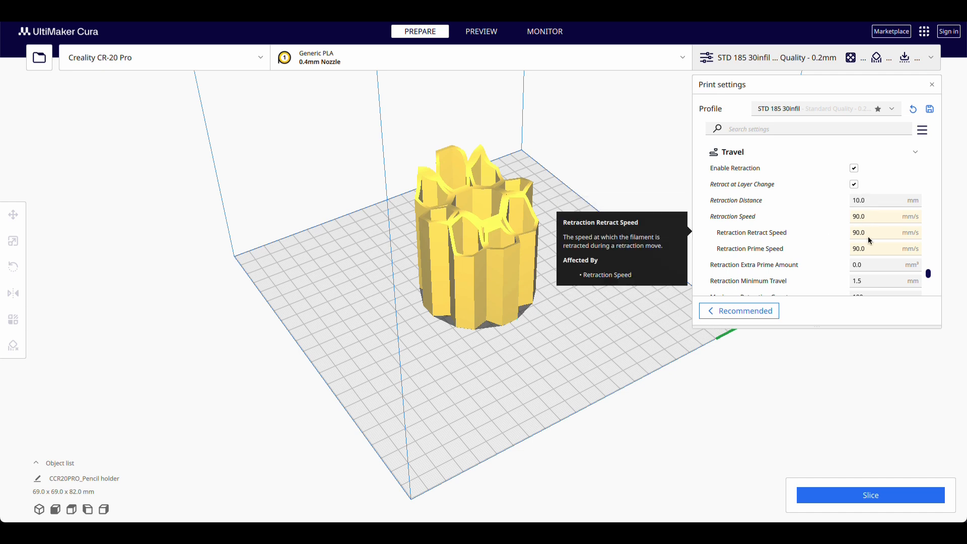
scroll("down", 3)
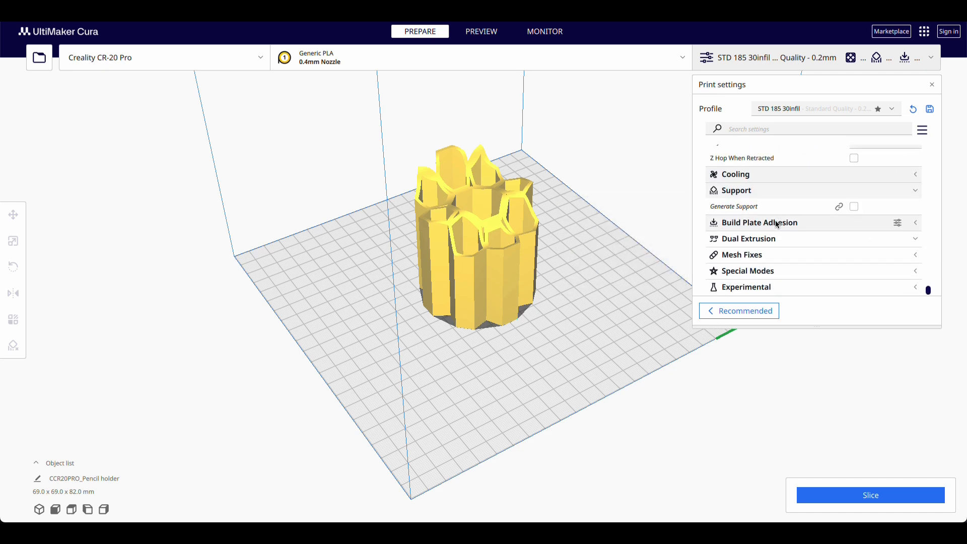
mouse_move(762, 339)
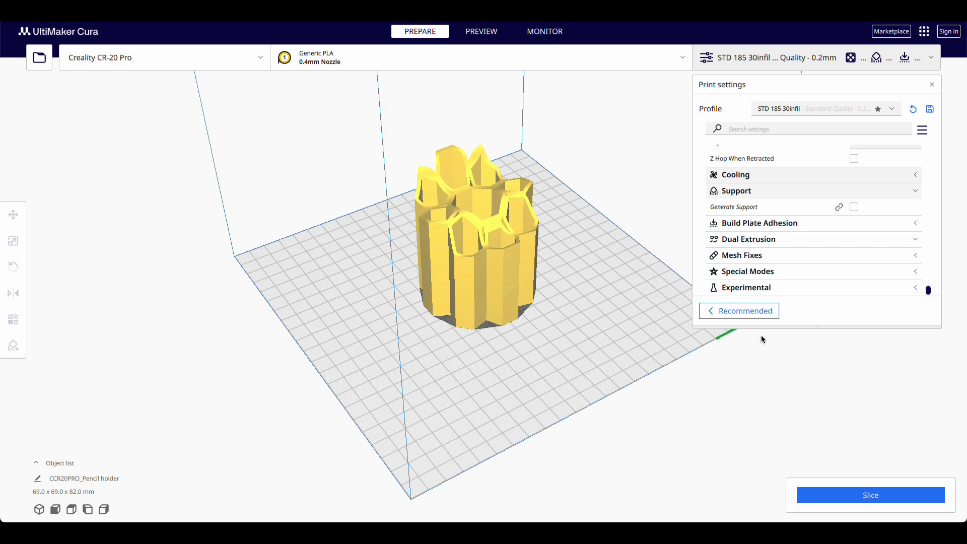
left_click(870, 494)
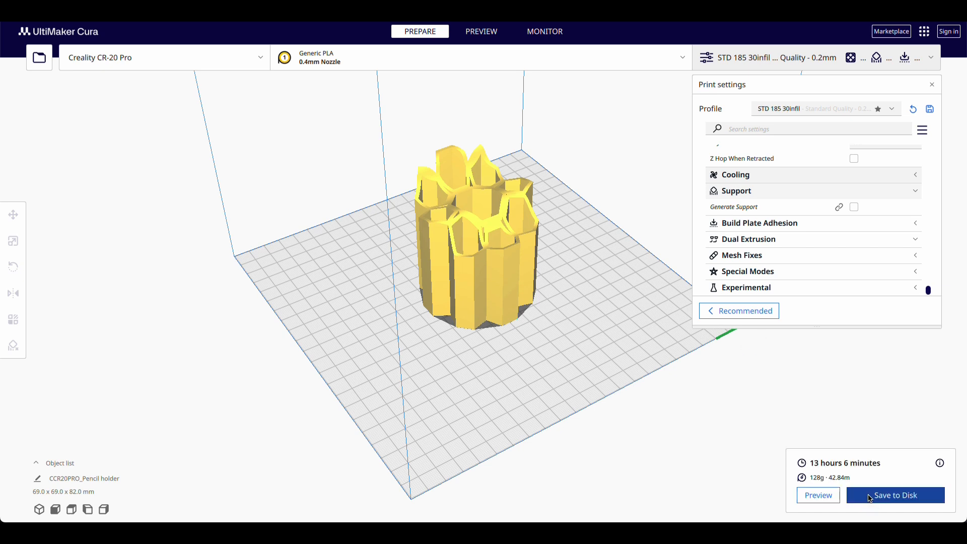
mouse_move(626, 354)
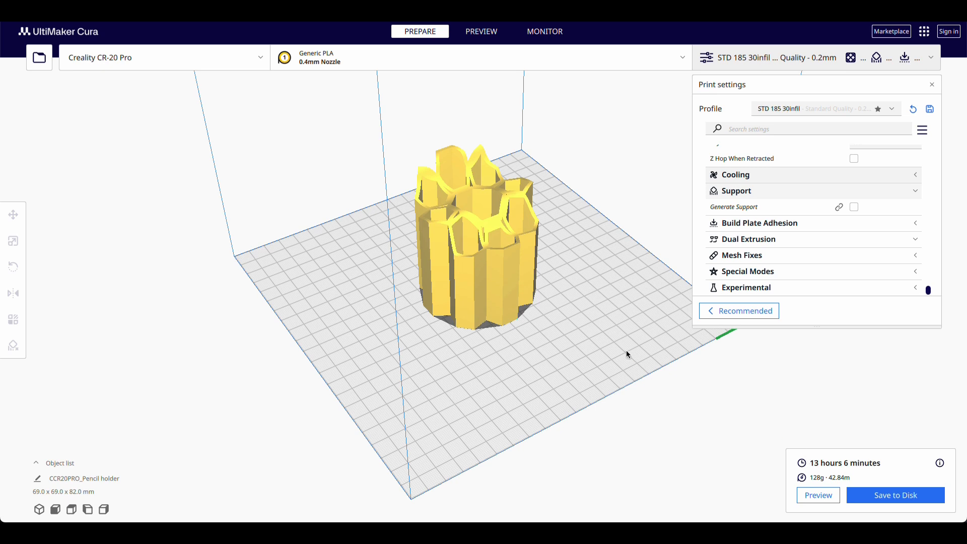